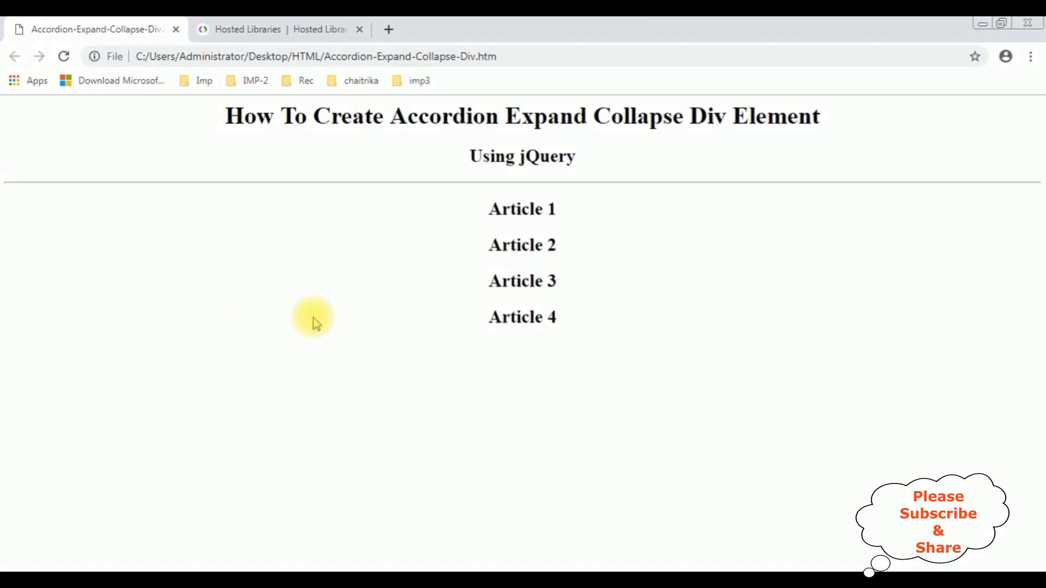
- Toggle the Article 3 and Article 4 headings in Chrome to expand and collapse their content
click(522, 281)
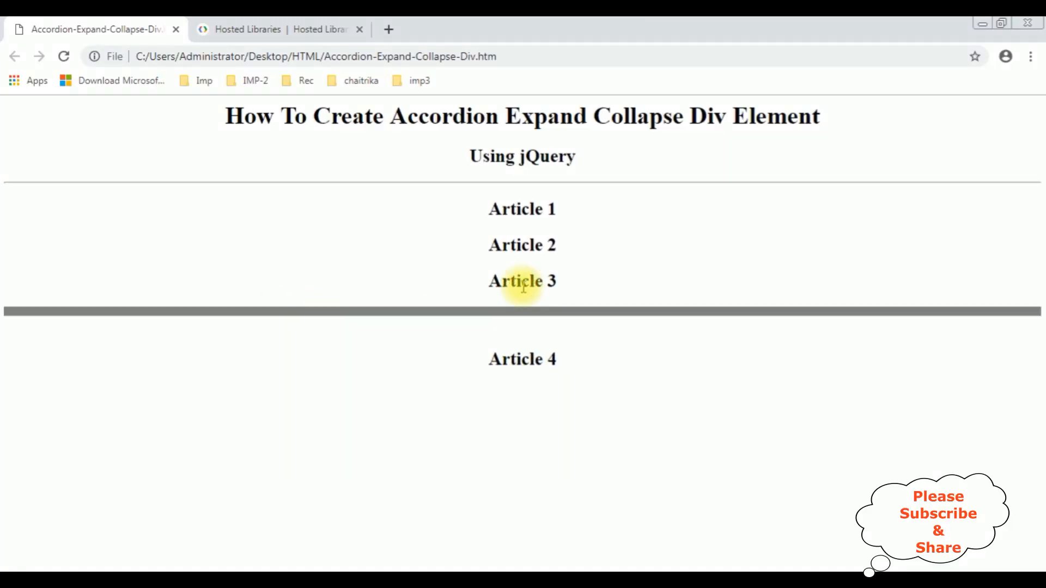
click(523, 281)
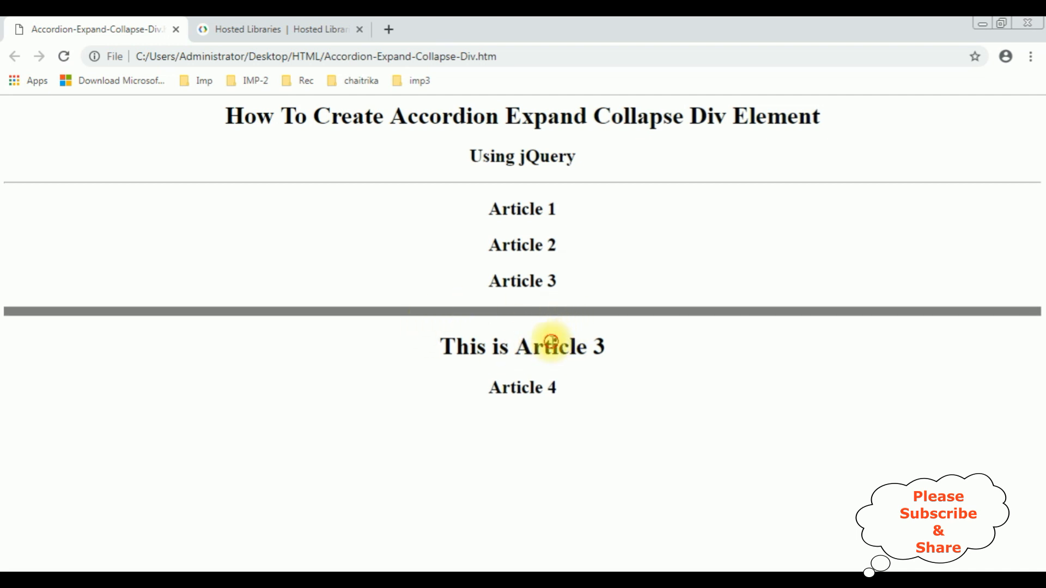
click(522, 281)
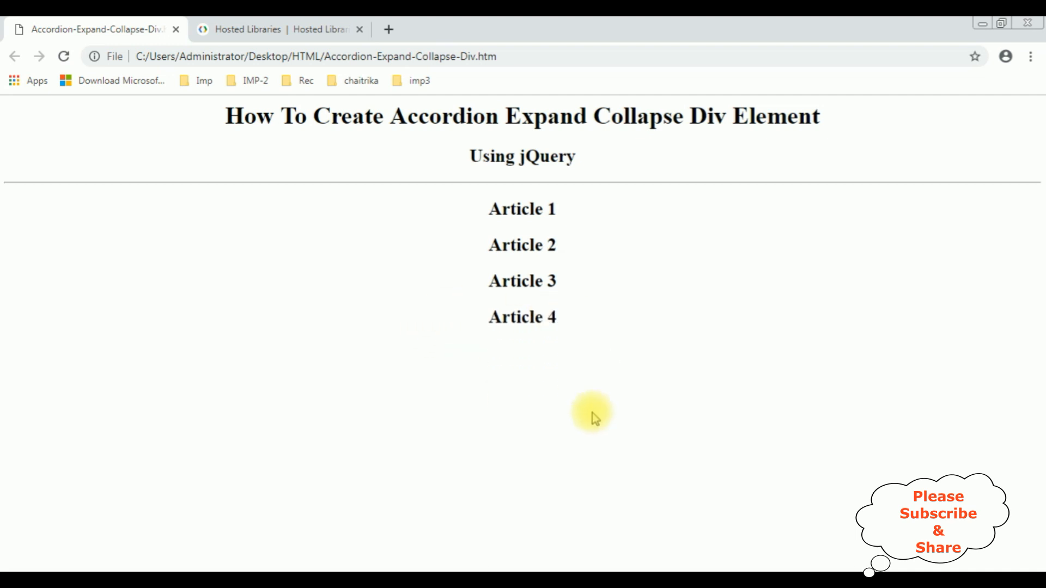
click(523, 317)
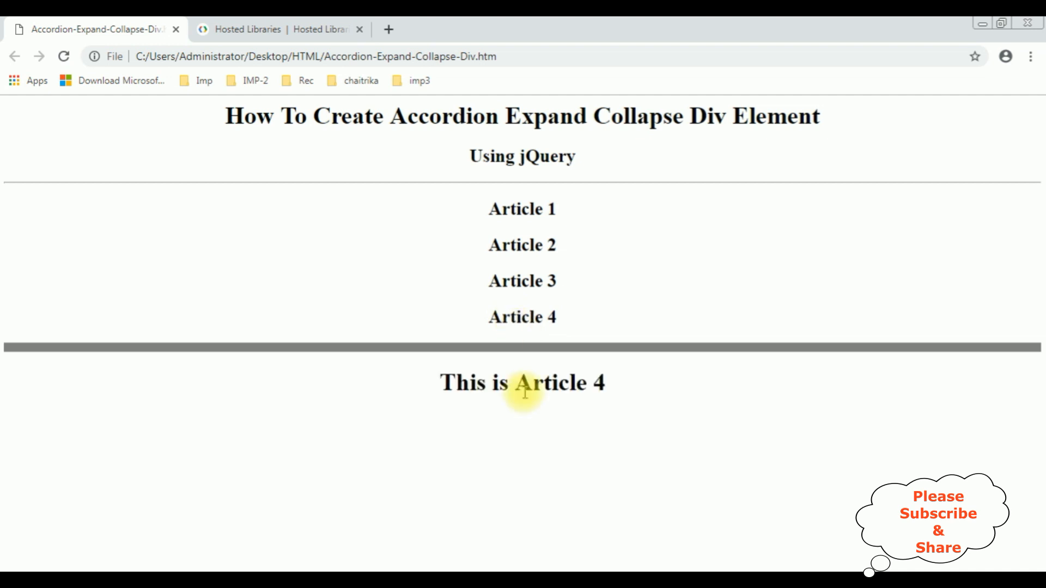
click(521, 209)
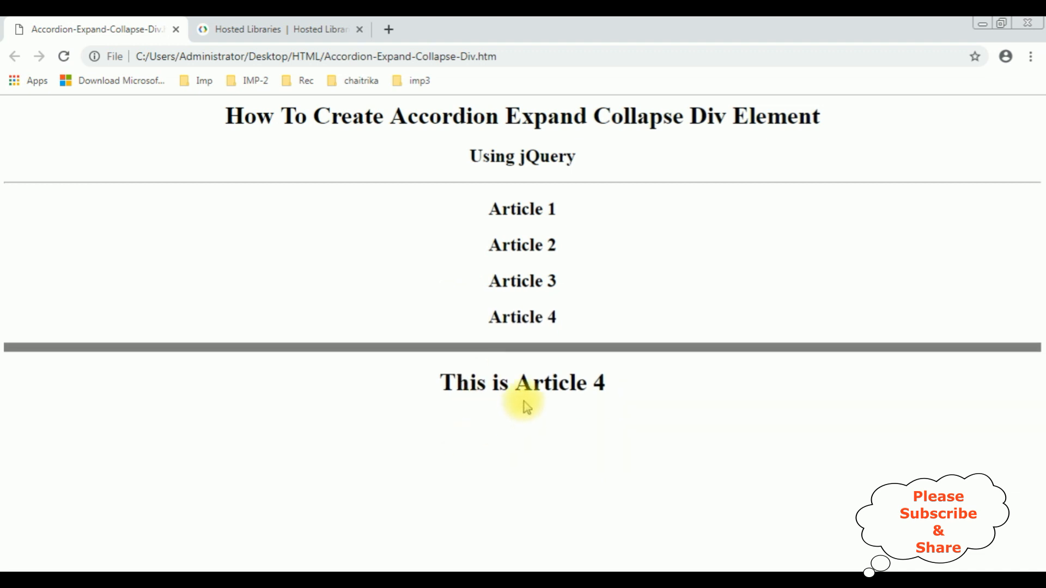
click(522, 317)
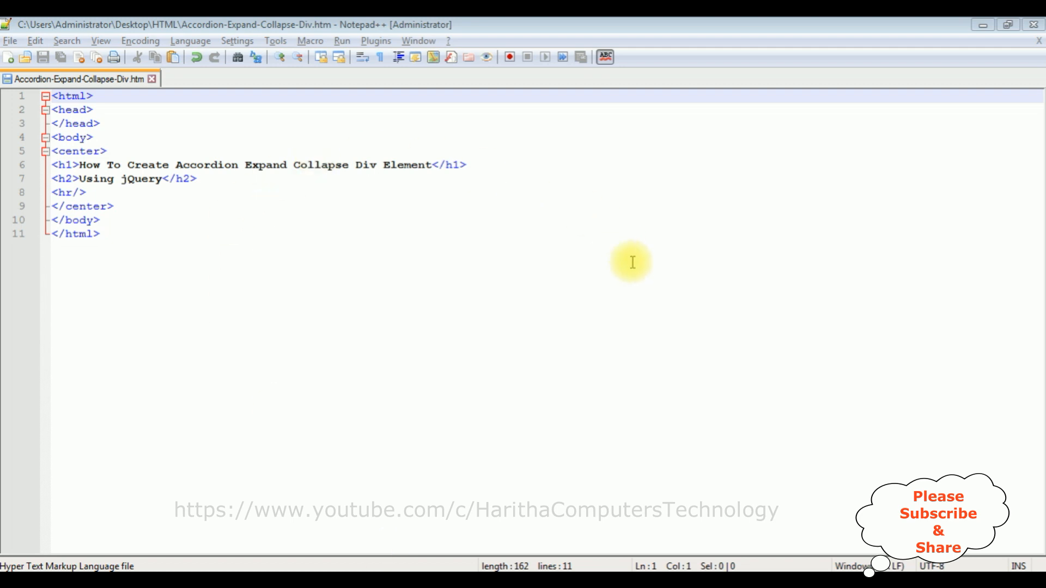
mouse_move(622, 343)
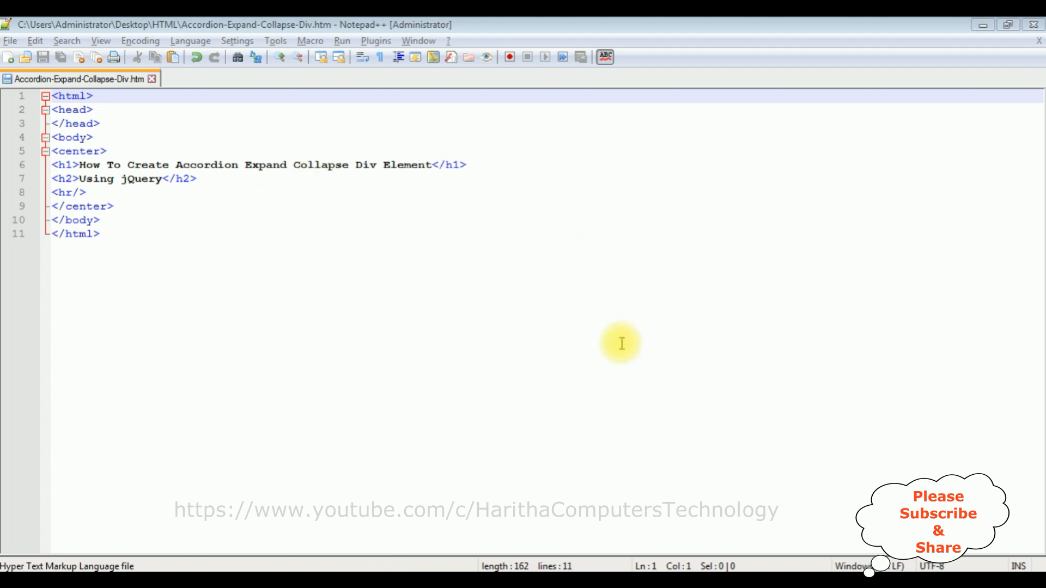
mouse_move(129, 225)
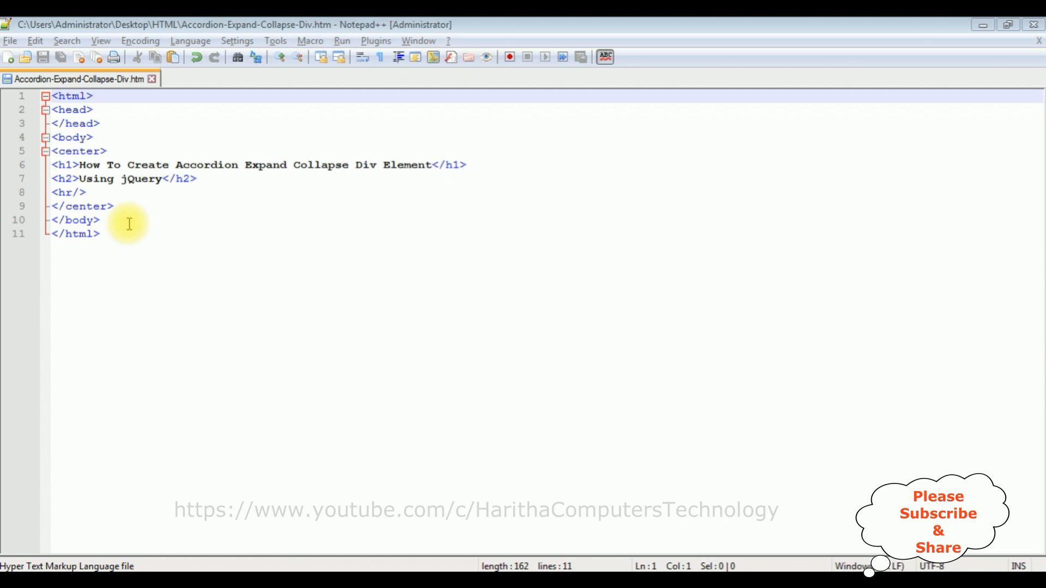
mouse_move(121, 174)
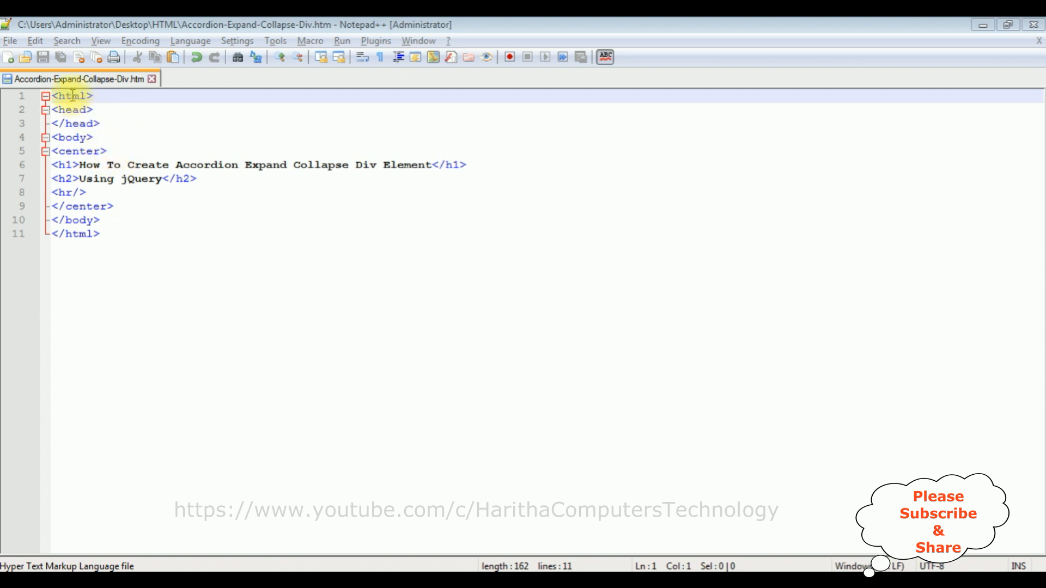
mouse_move(128, 159)
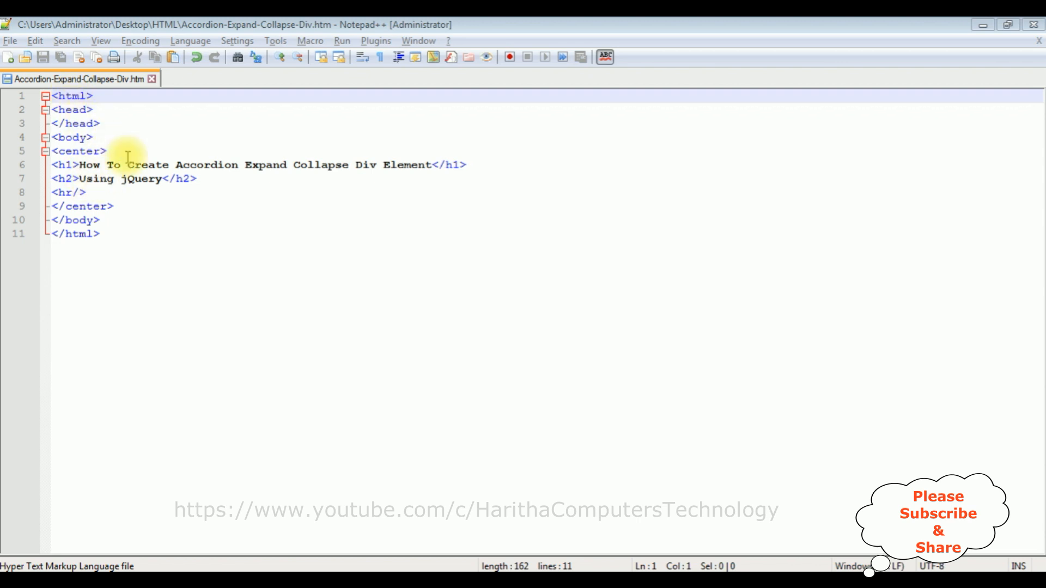
- On a new line below <hr/>, add an outer <div> with a nested <div></div>
key(Enter)
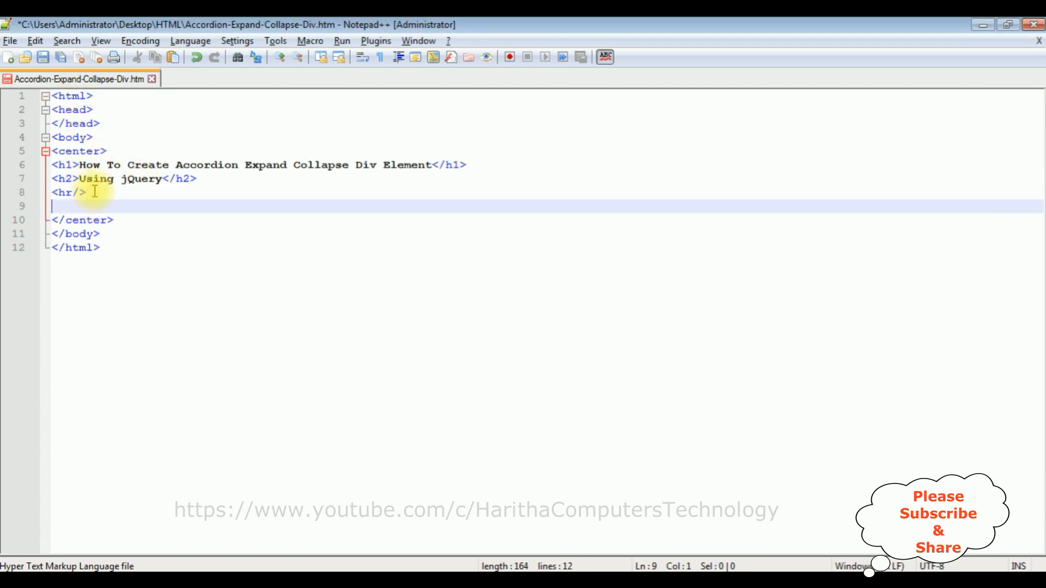
text(<div)
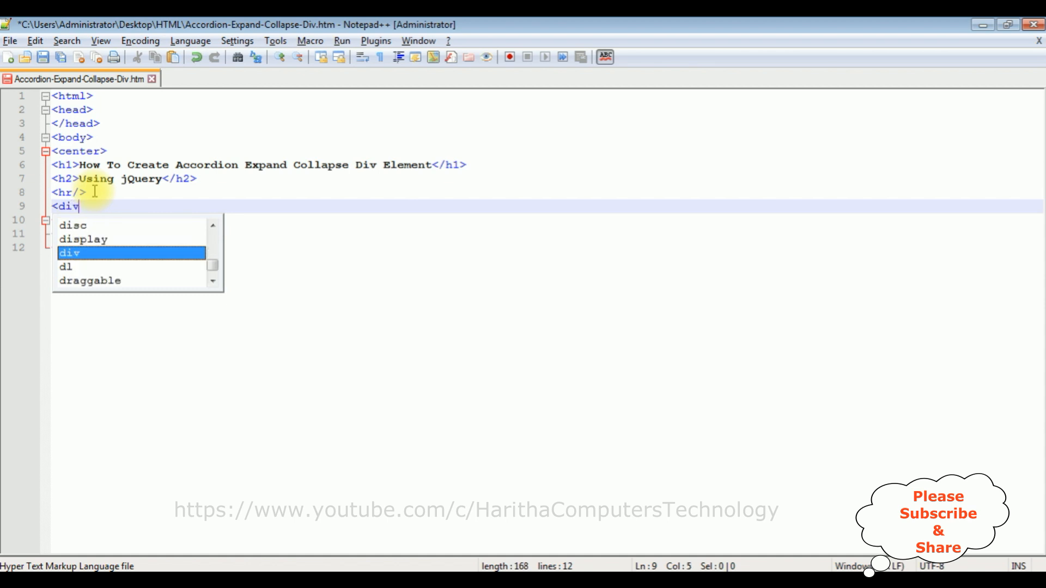
text(>)
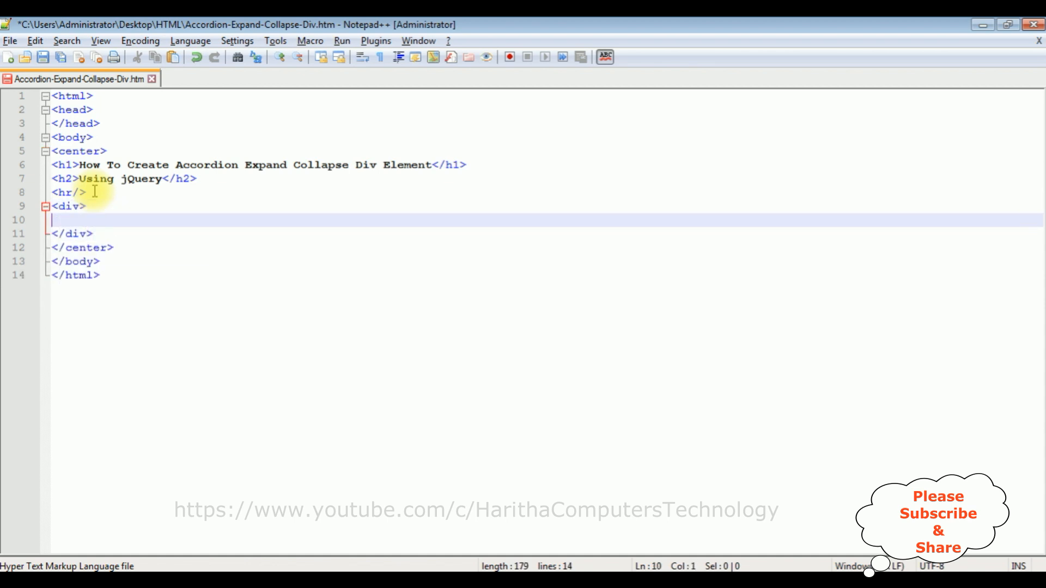
text(<div>)
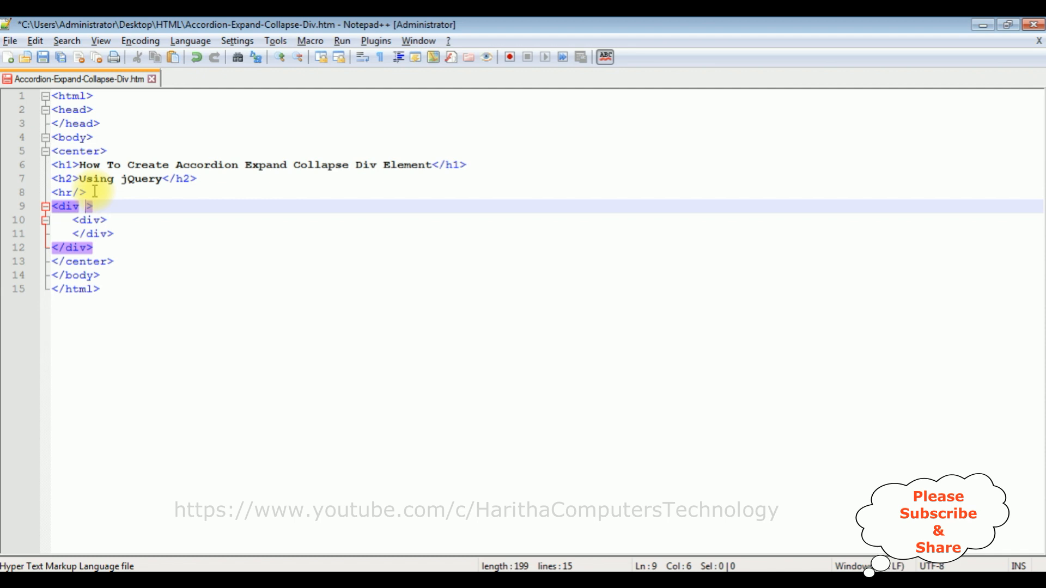
- Add class="divexpand" style="text-align:center;" to the outer div and start a blank line inside
text(class=")
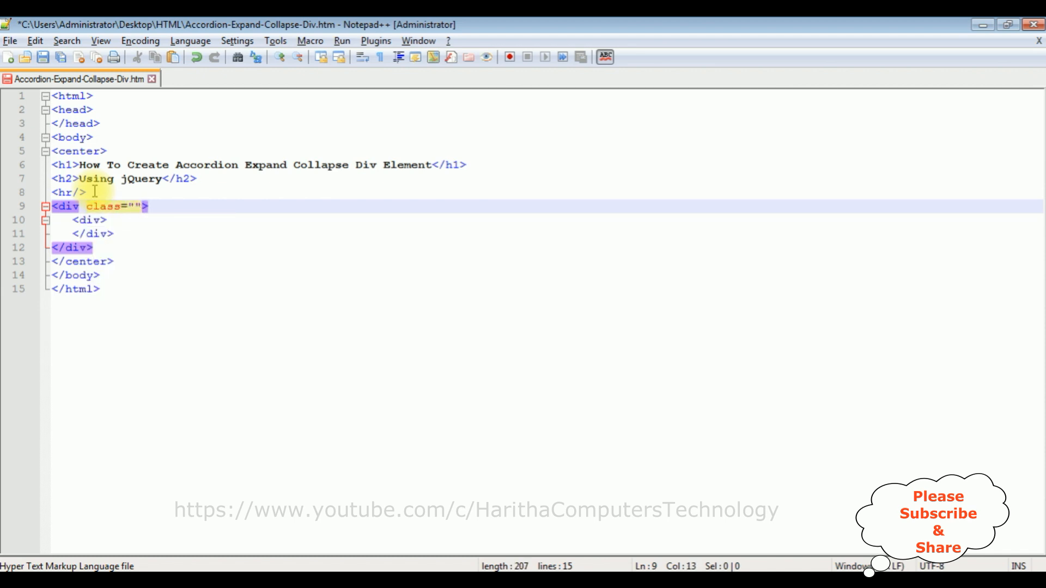
text(divexpand)
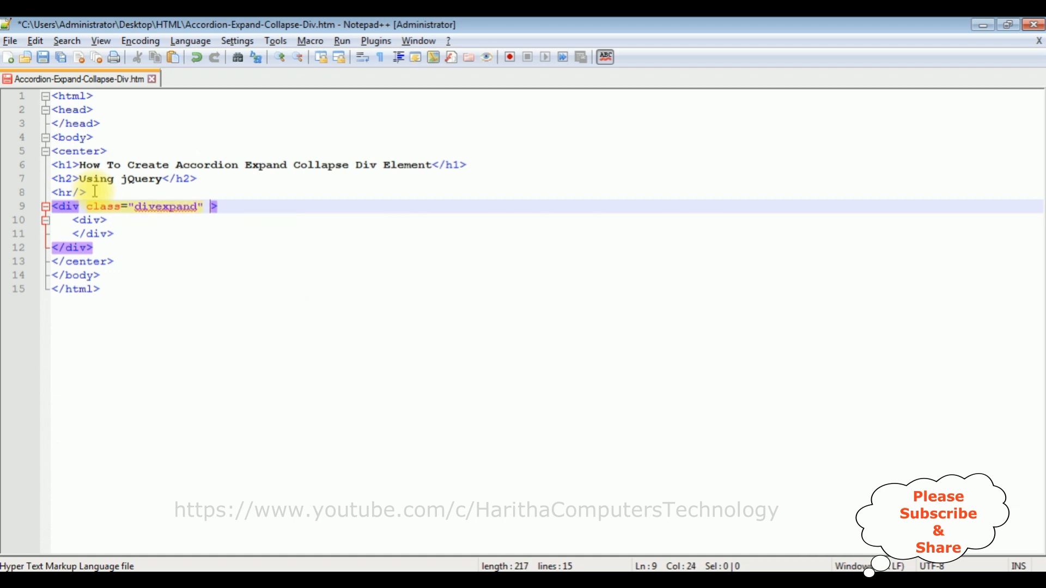
text(st)
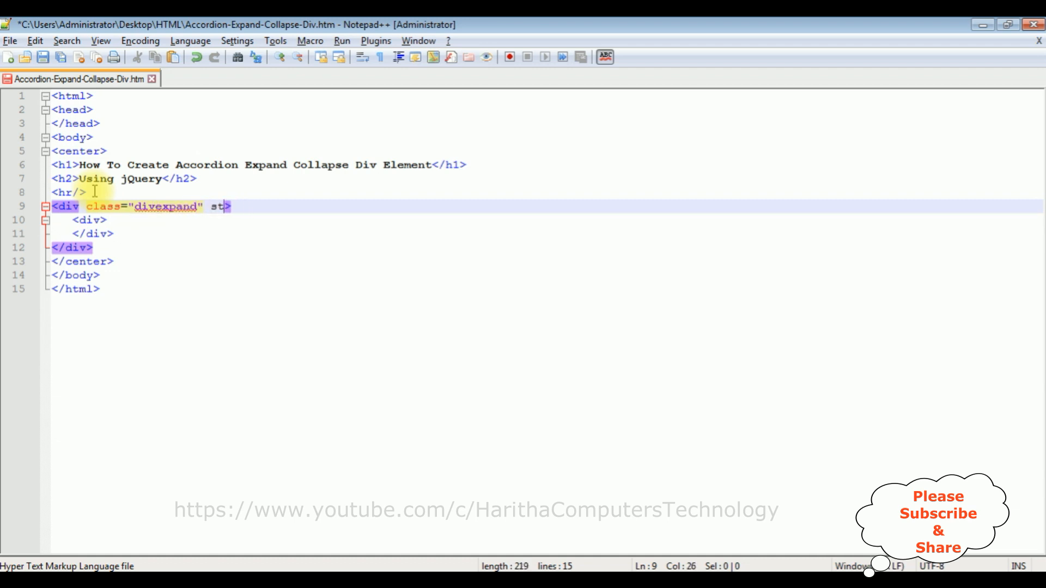
text(yle=)
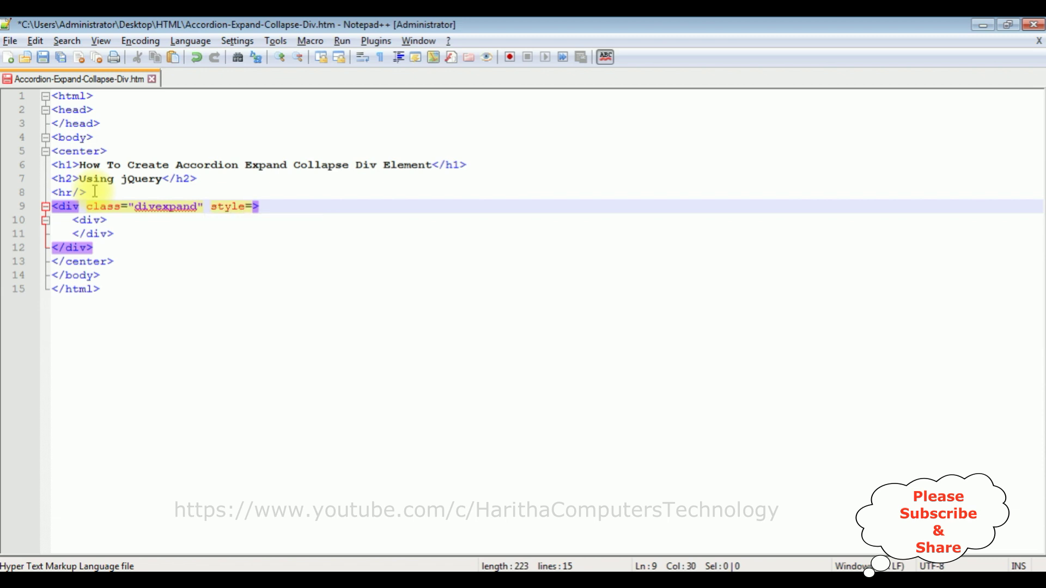
text(")
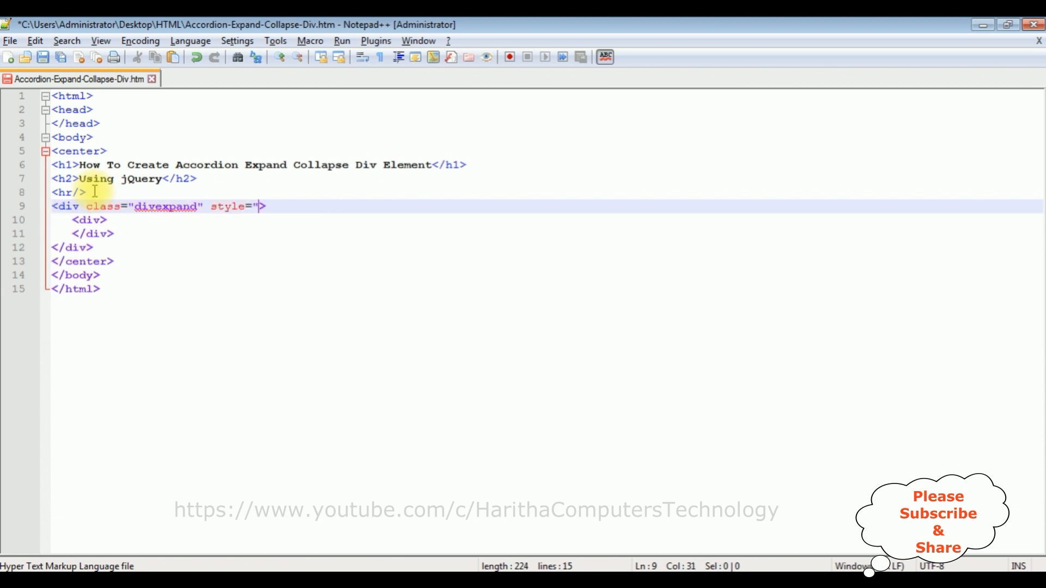
text(text-align)
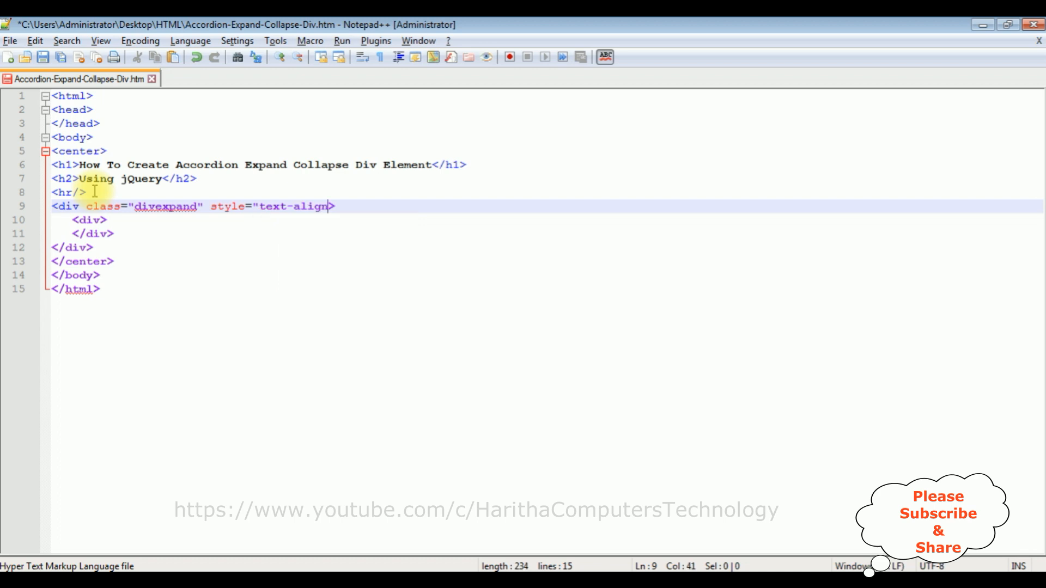
text(:center;)
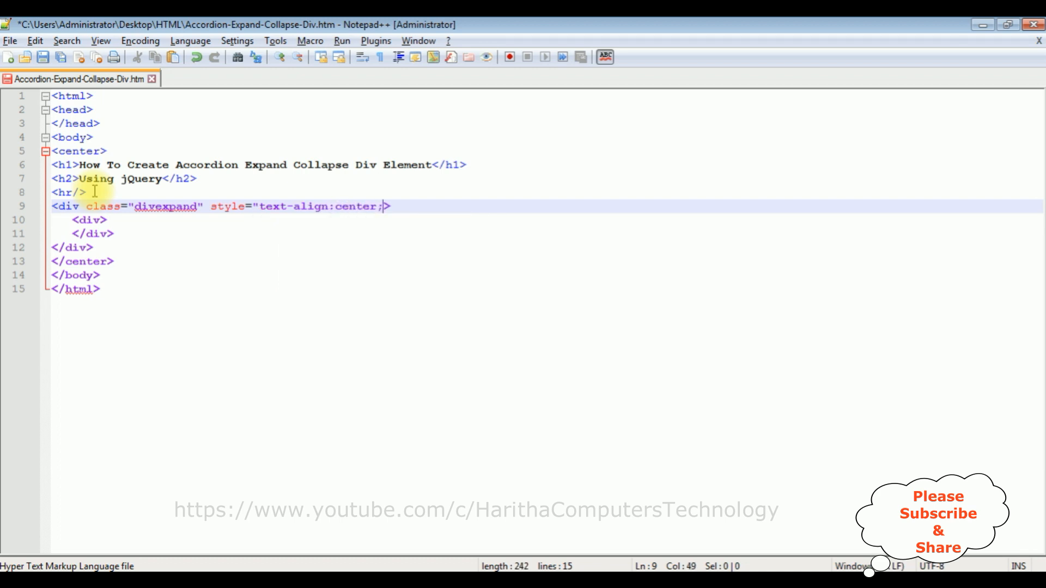
key(Enter)
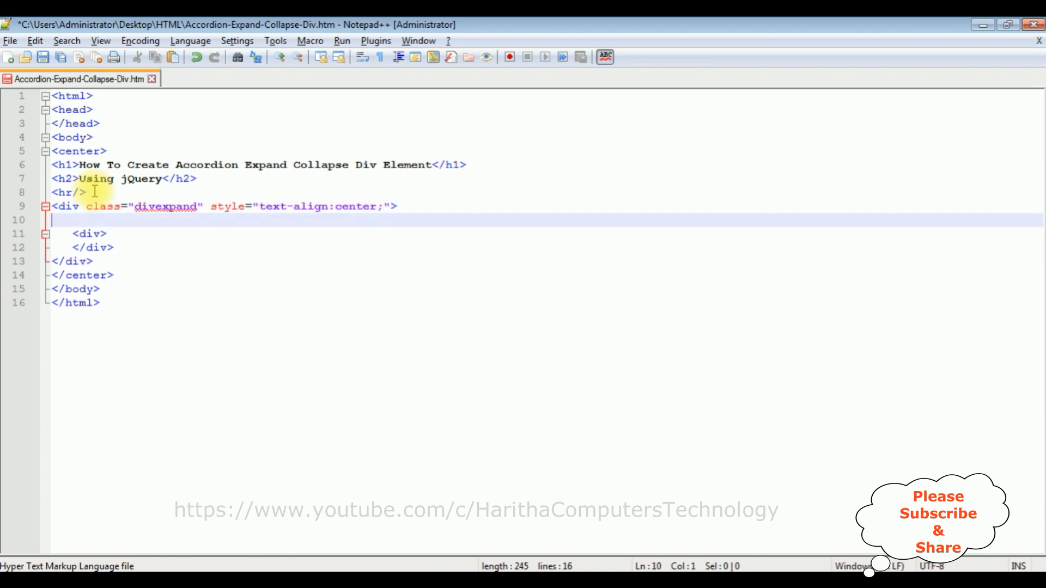
- Insert <h2>Article 1</h2> inside the divexpand div, before the inner div
text(<)
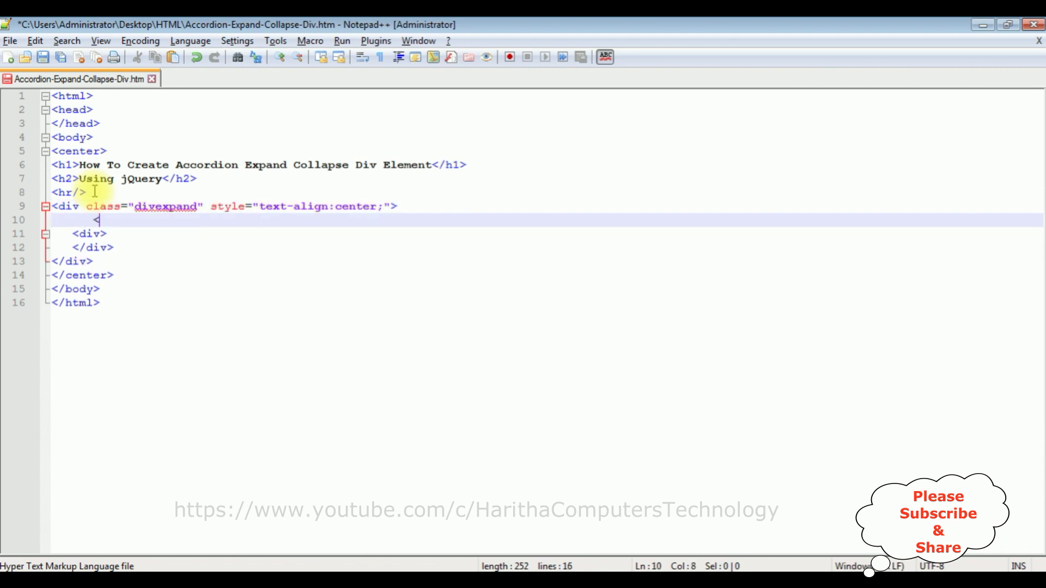
text(h2></h2>)
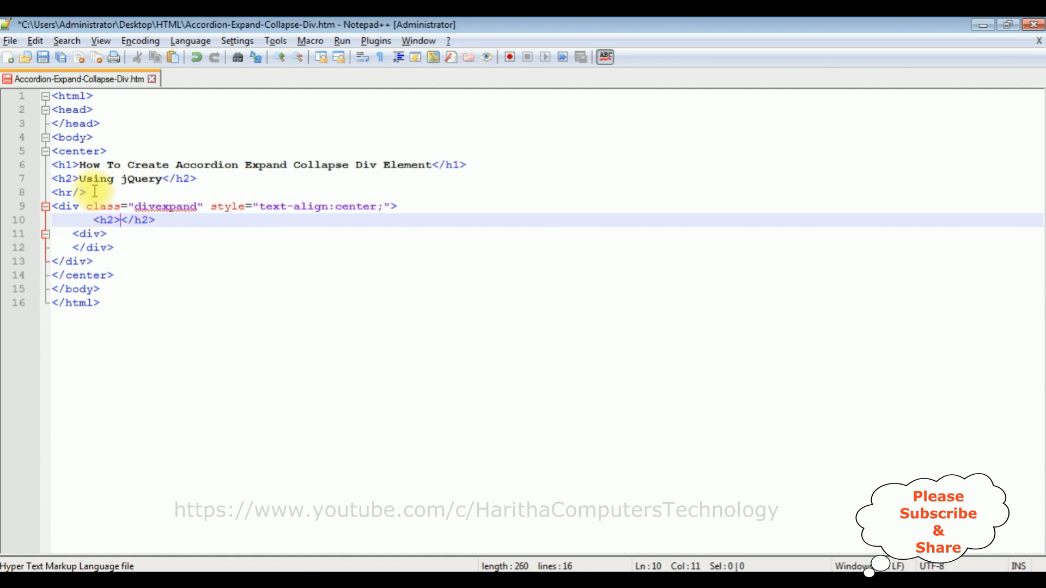
text(Article 1)
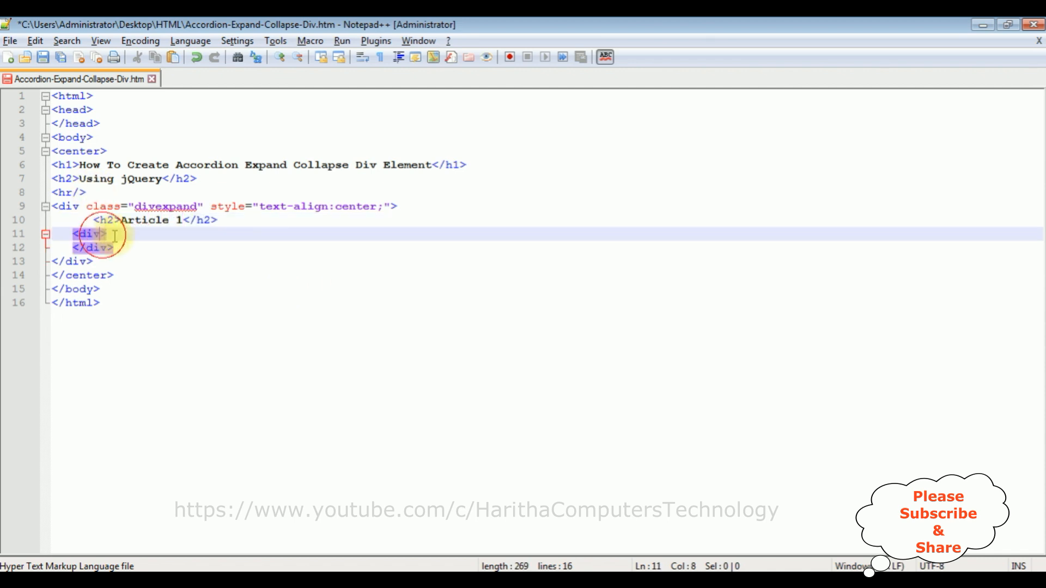
text(class=")
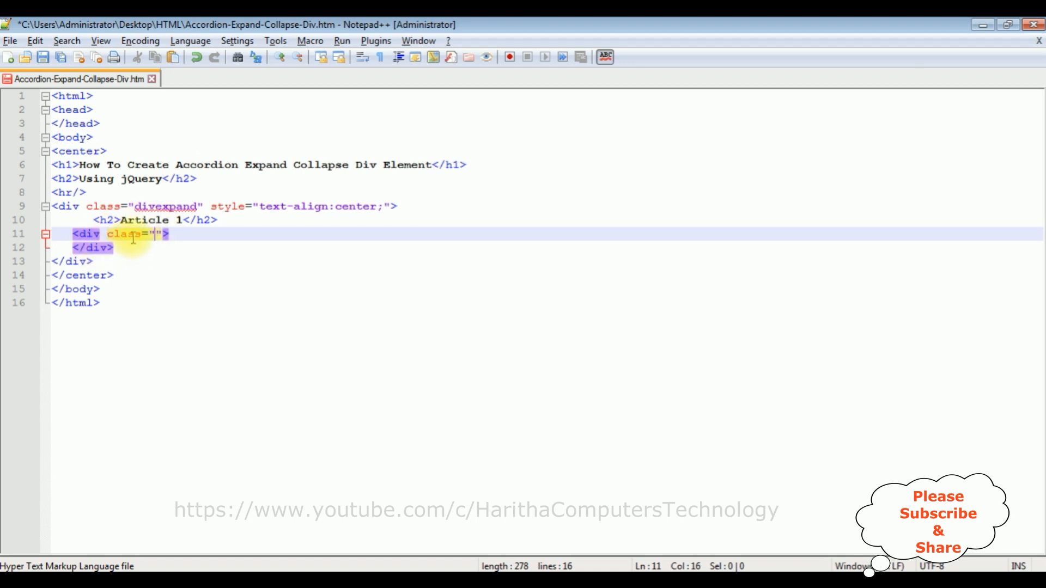
mouse_move(250, 267)
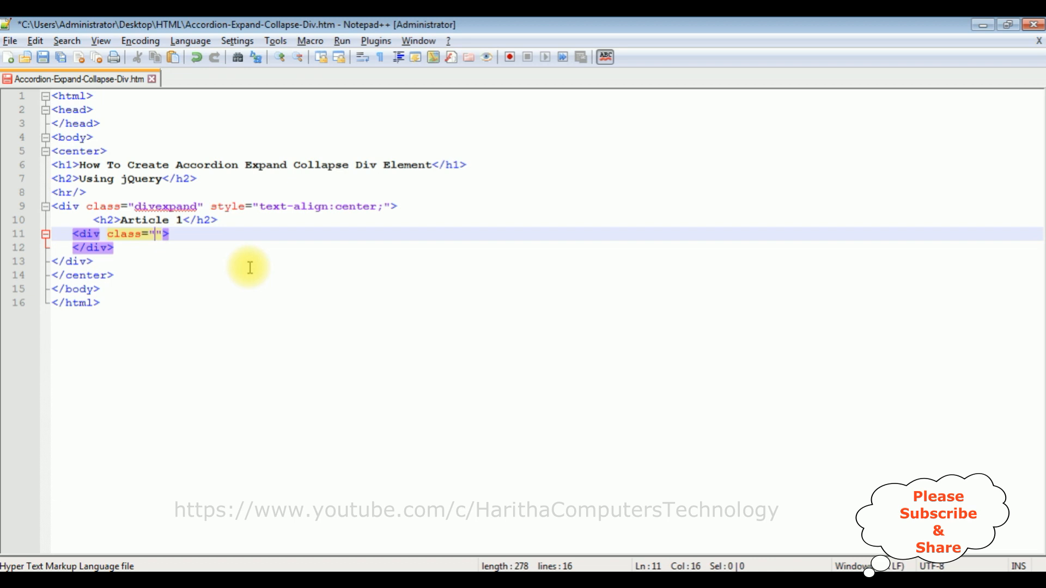
- Give the inner div class="divcollapse" and style "border-top:solid 12px grey;"
text(divcollapse)
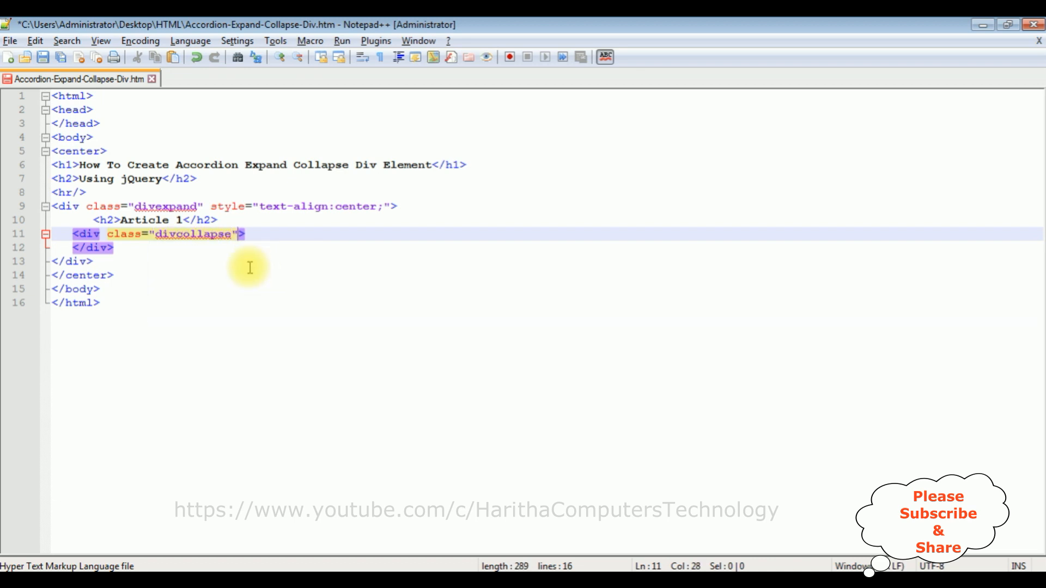
text(style=)
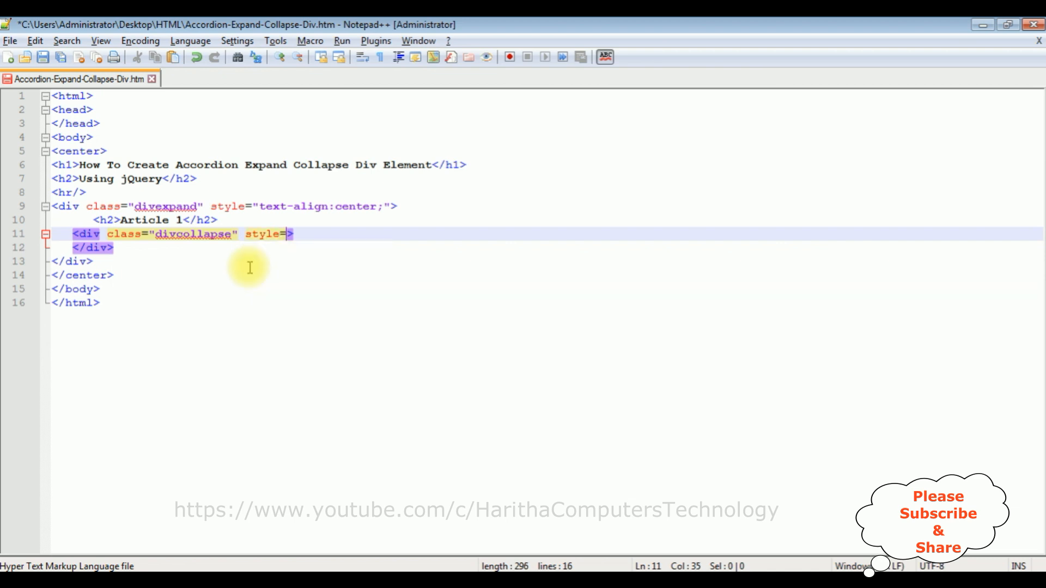
text(borde")
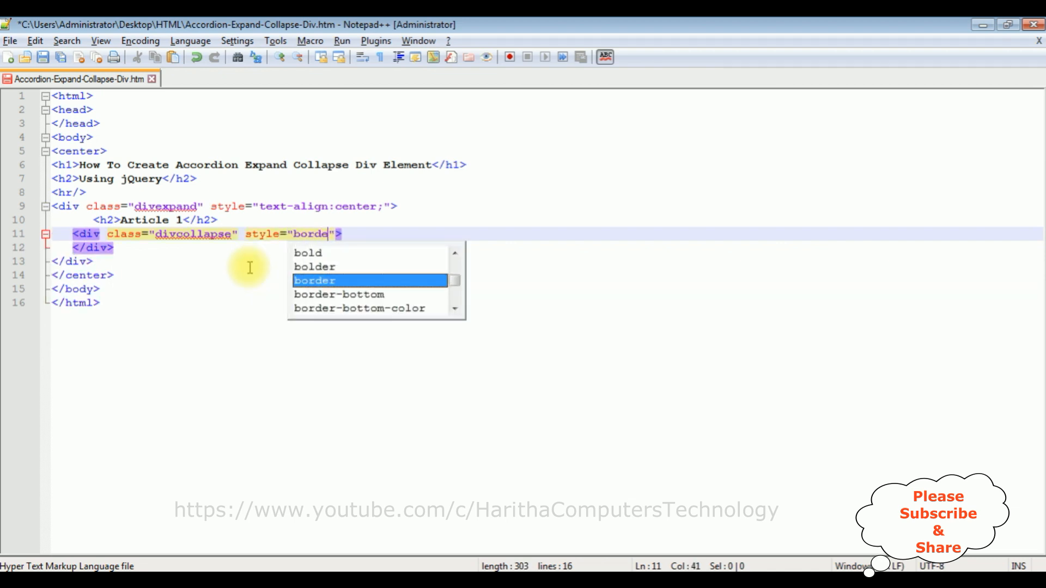
text(r-top)
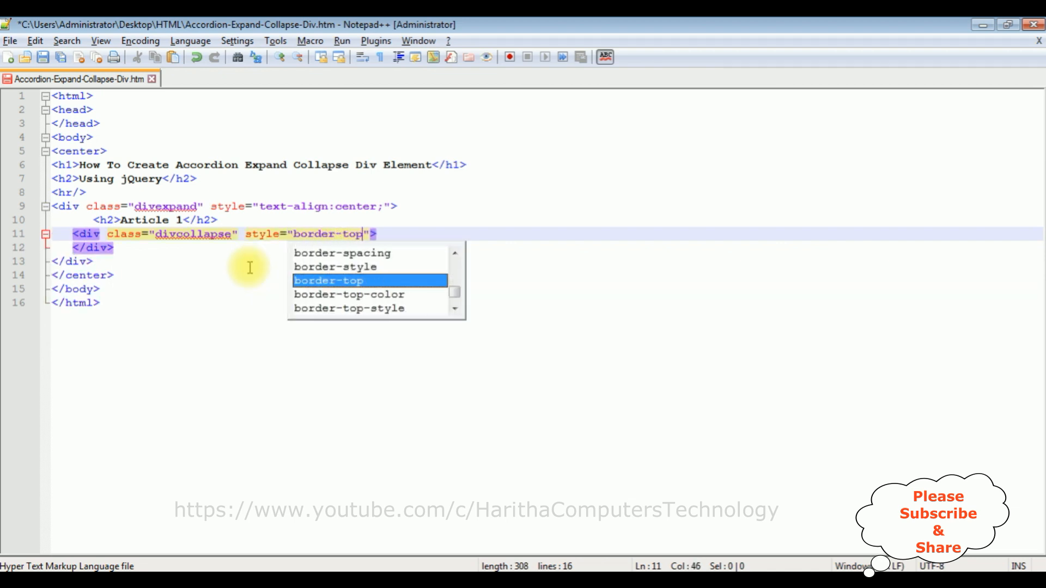
text(:)
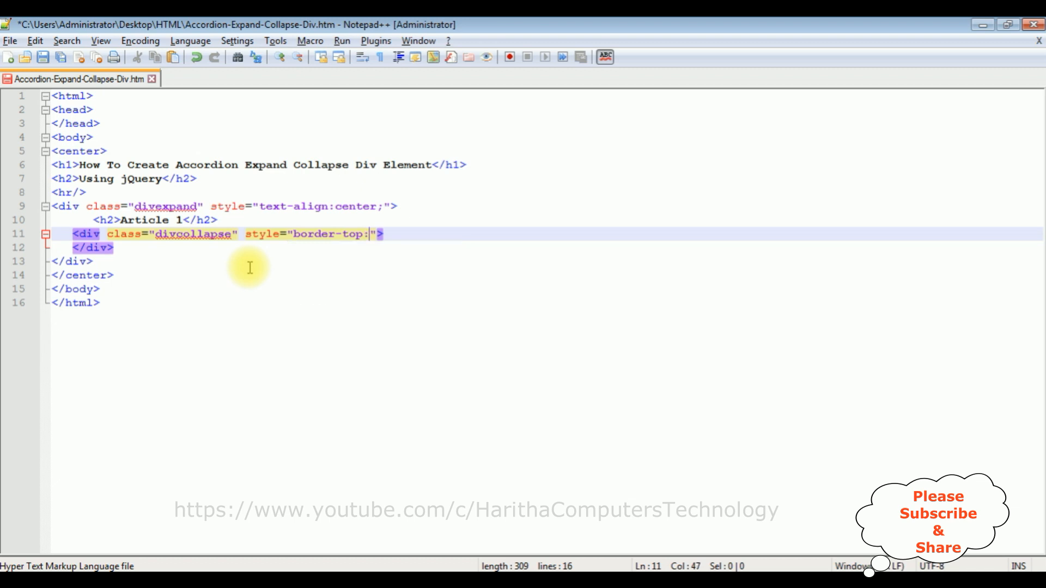
text(solid 12)
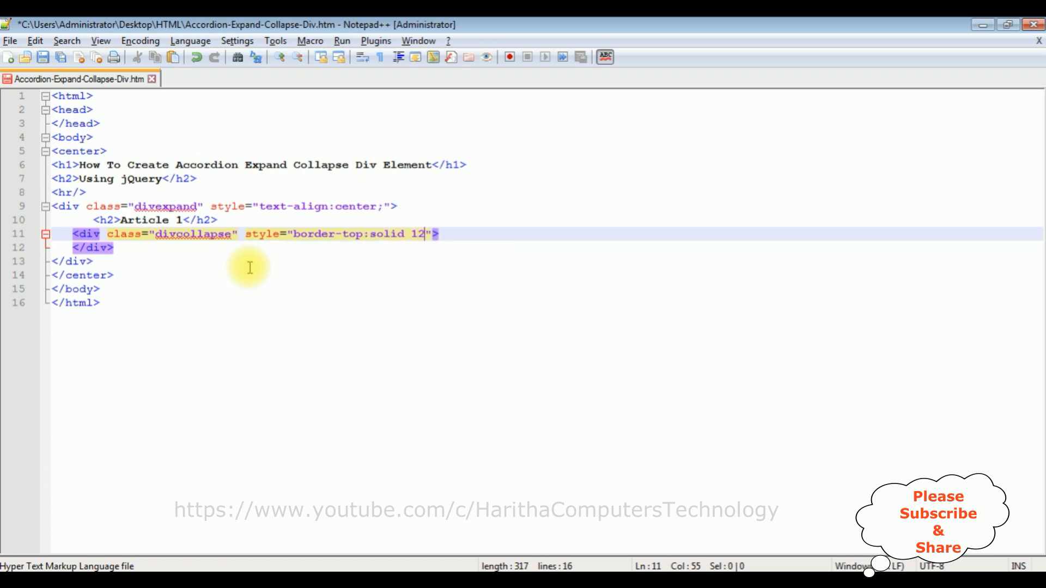
text(px)
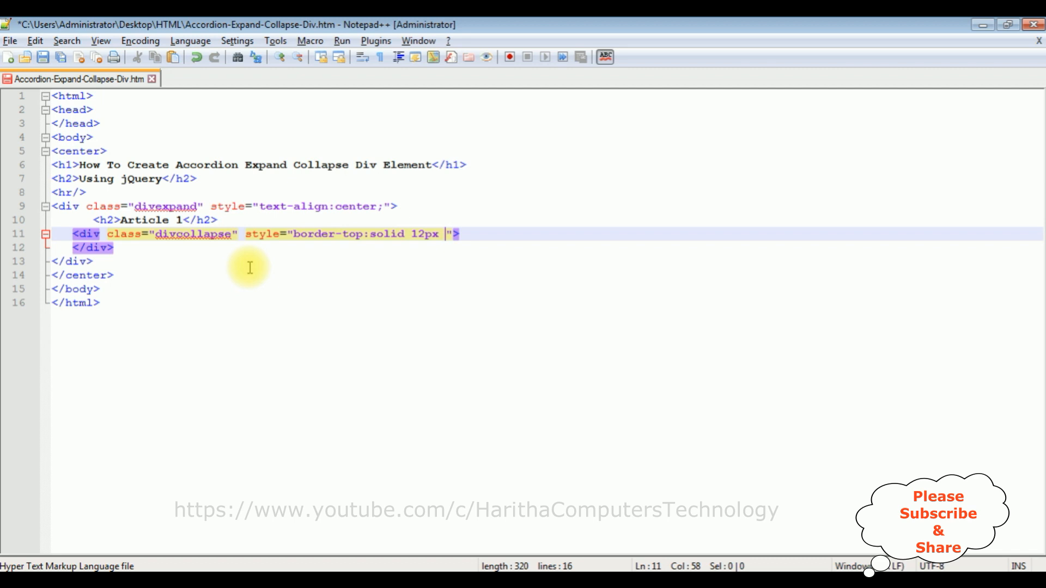
text(grey)
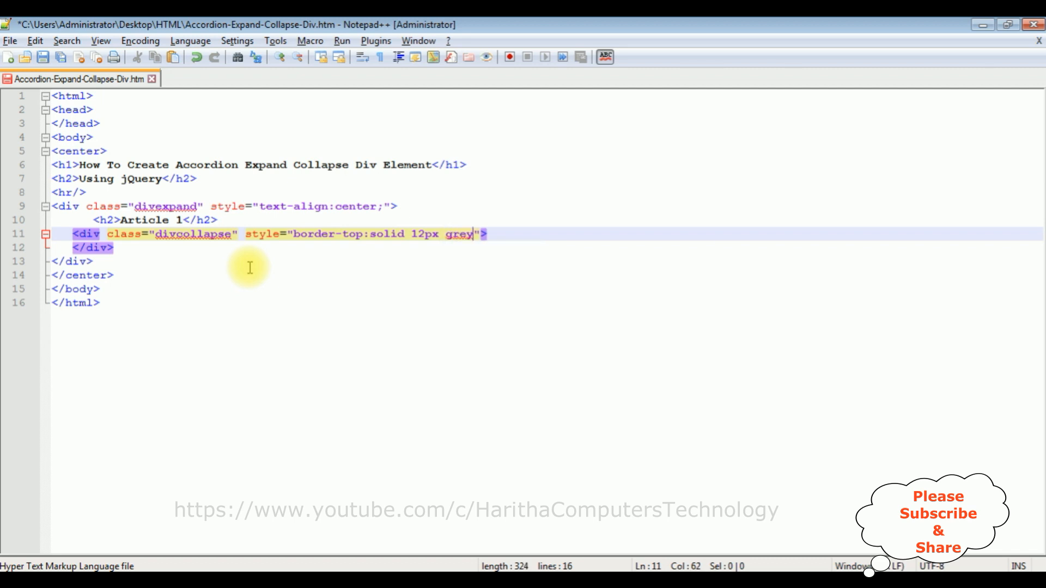
text(;)
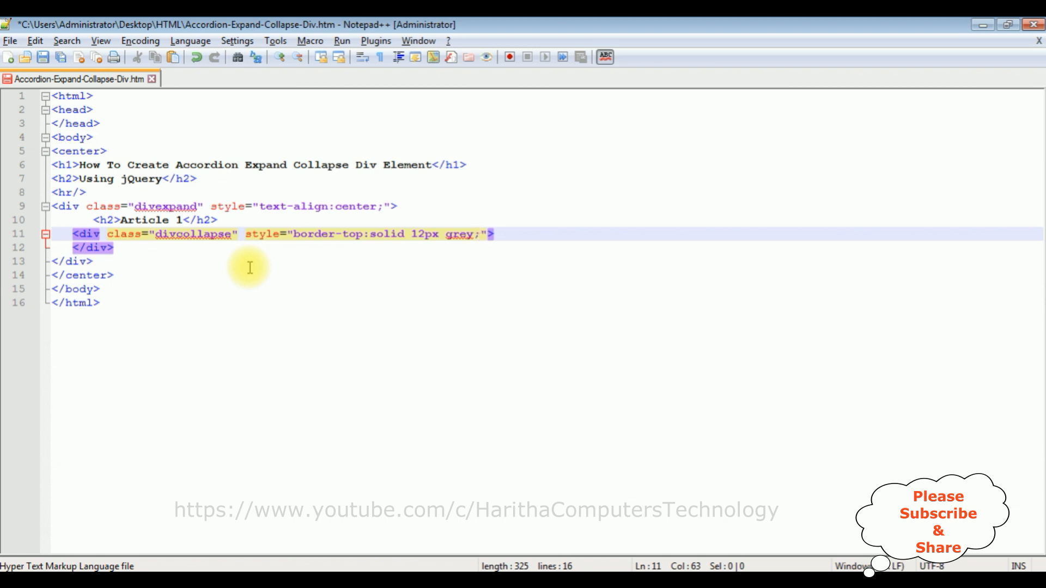
- Add an <h1>This is Article 1</h1> heading inside the collapse block
key(Enter)
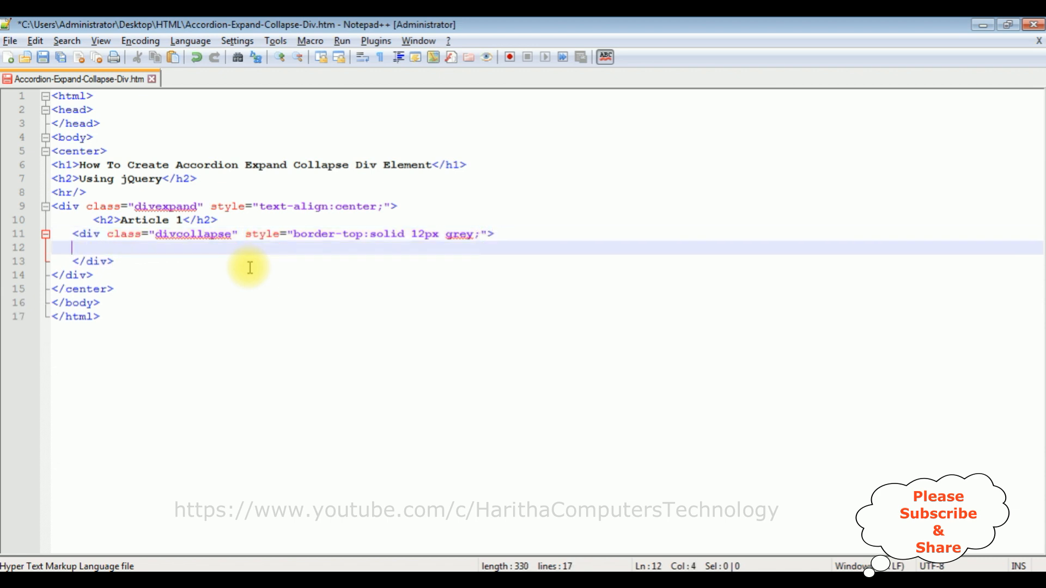
text(<)
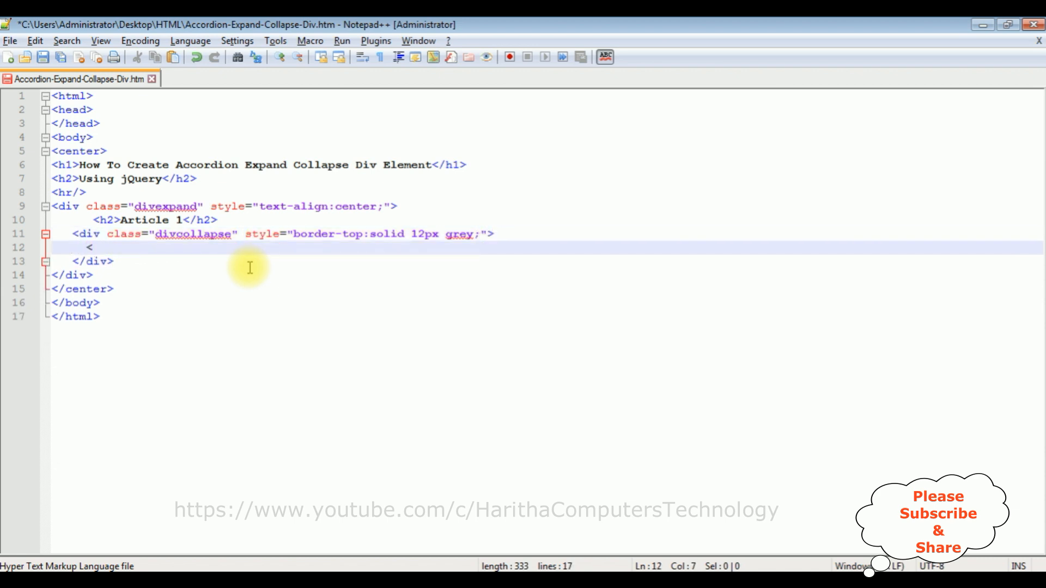
text(h1)
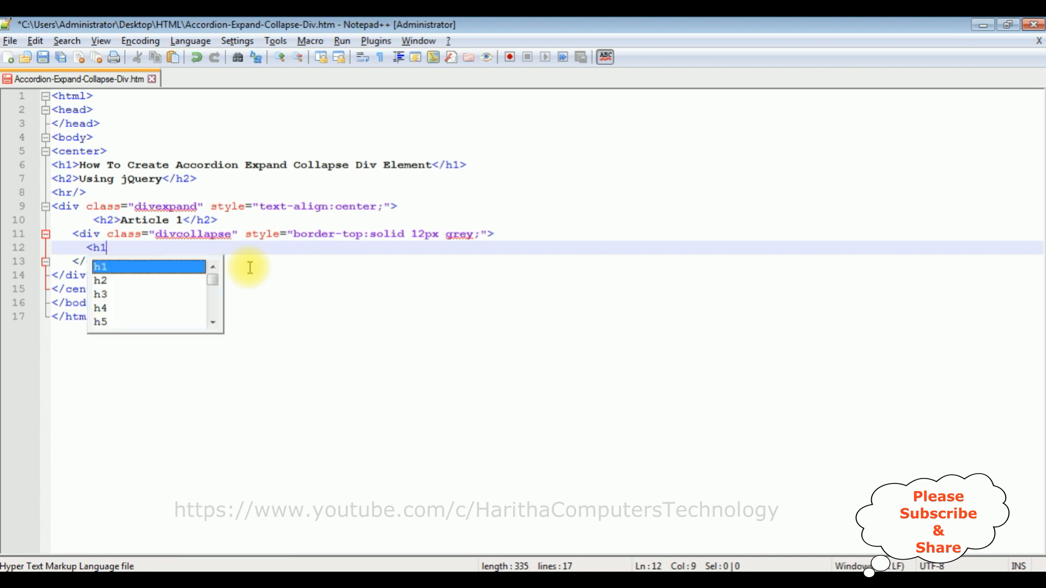
text(>This is)
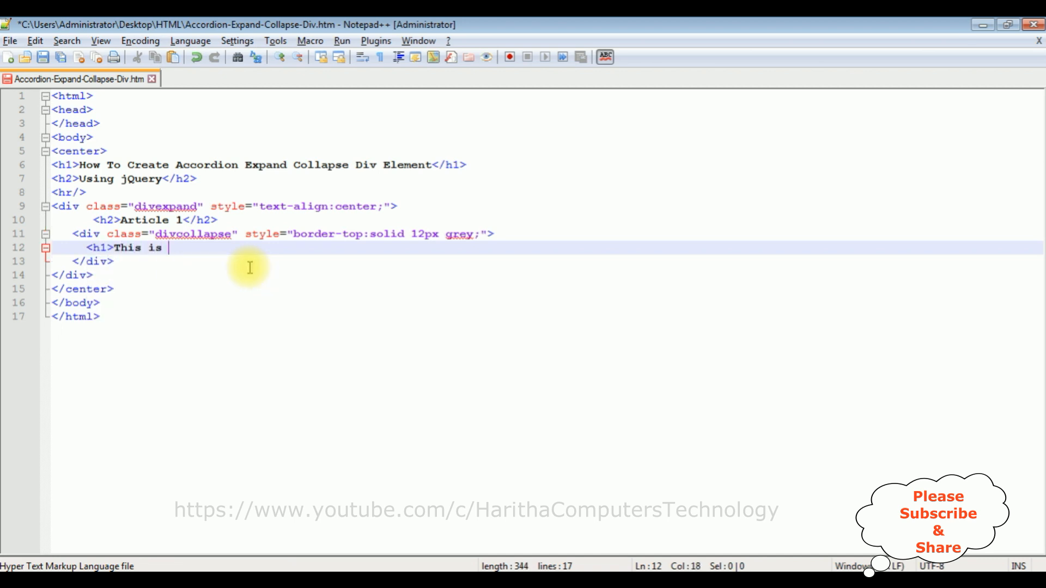
text(Article 1</)
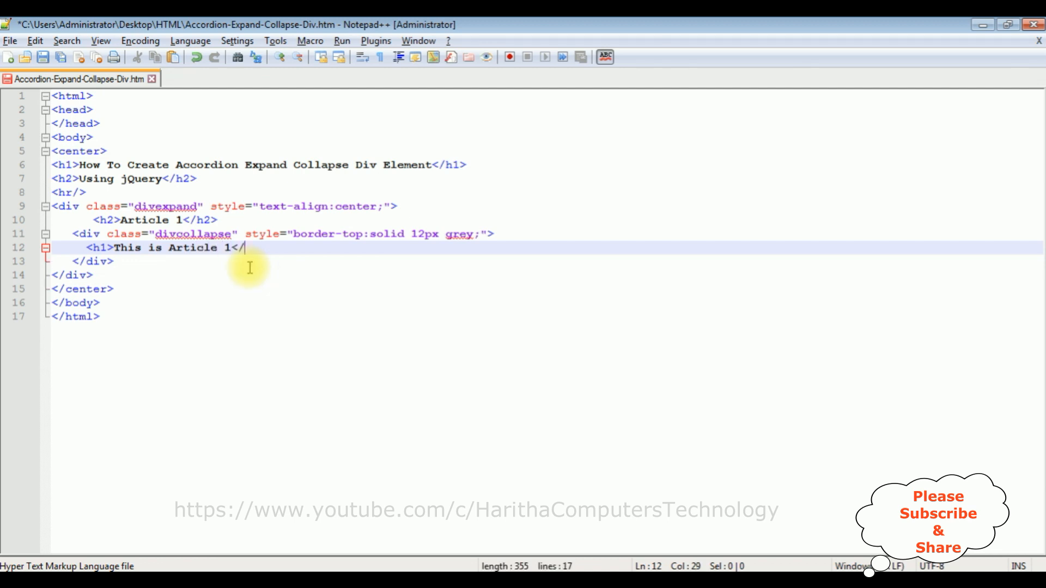
text(h1>)
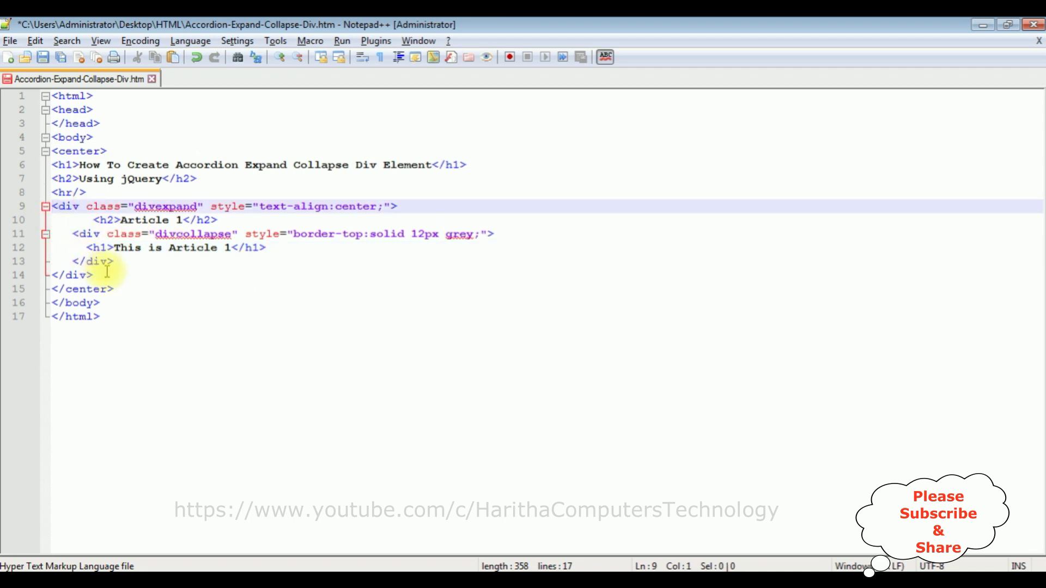
- Duplicate the Article 1 block three times and renumber the copies to Articles 2, 3 and 4
drag(56, 206, 114, 275)
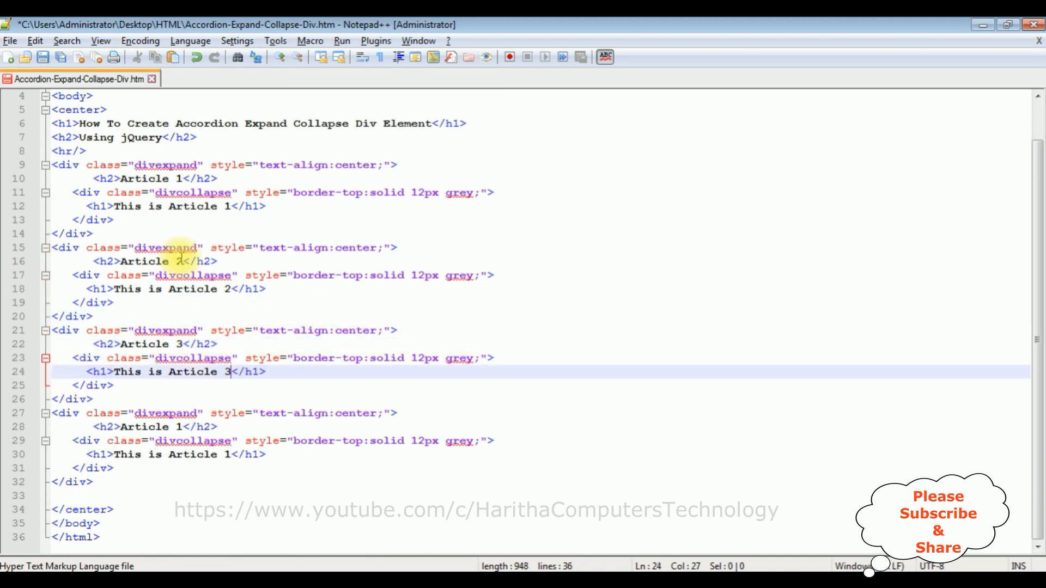
click(184, 427)
text(4)
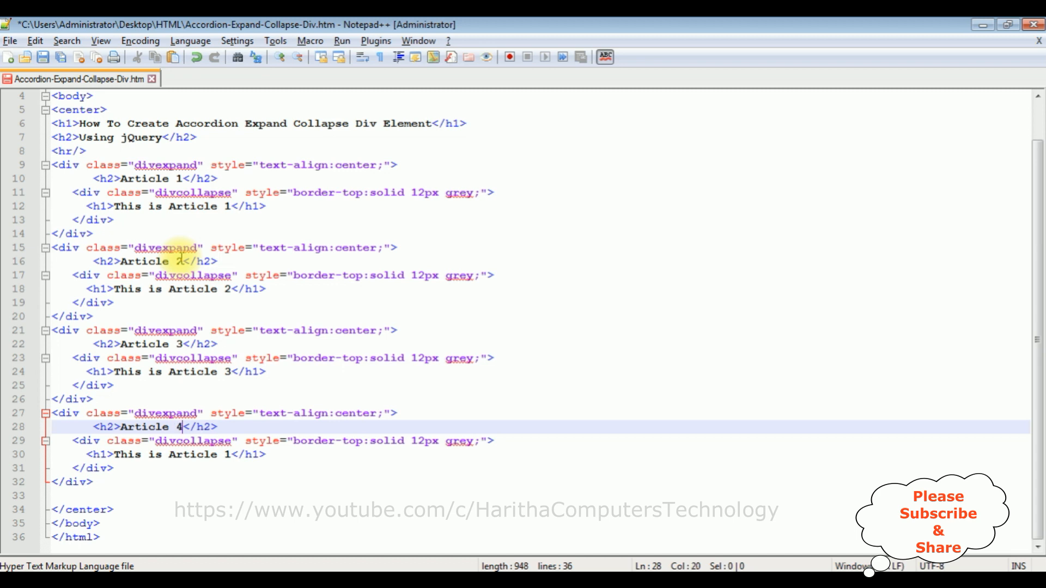
key(BackSpace)
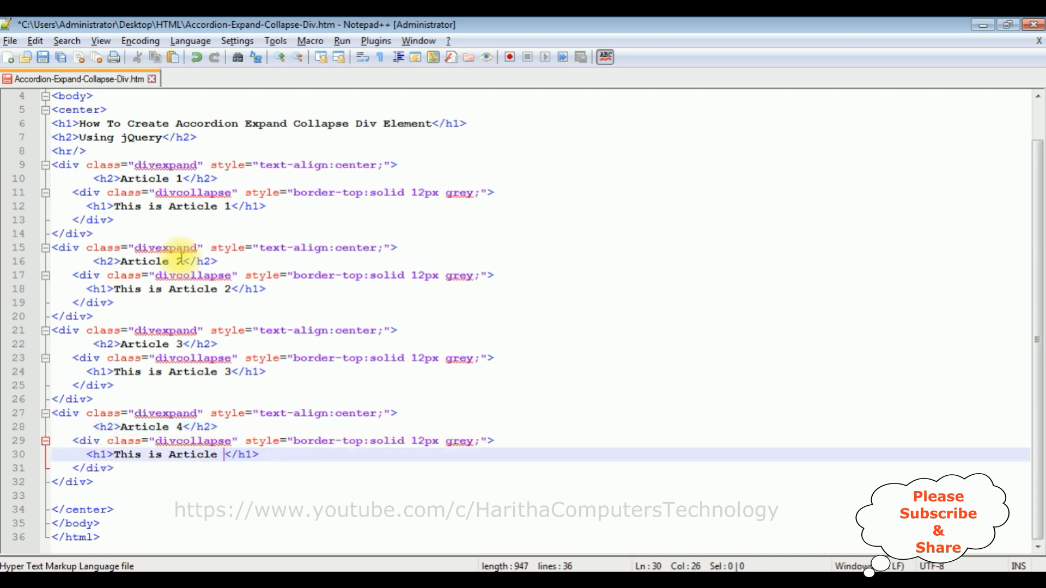
text(4)
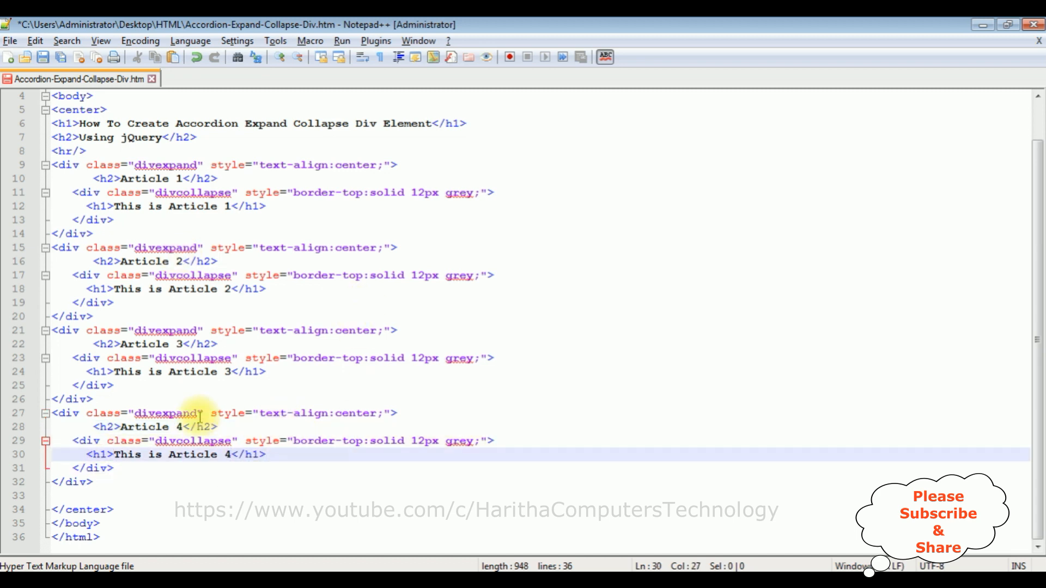
mouse_move(202, 196)
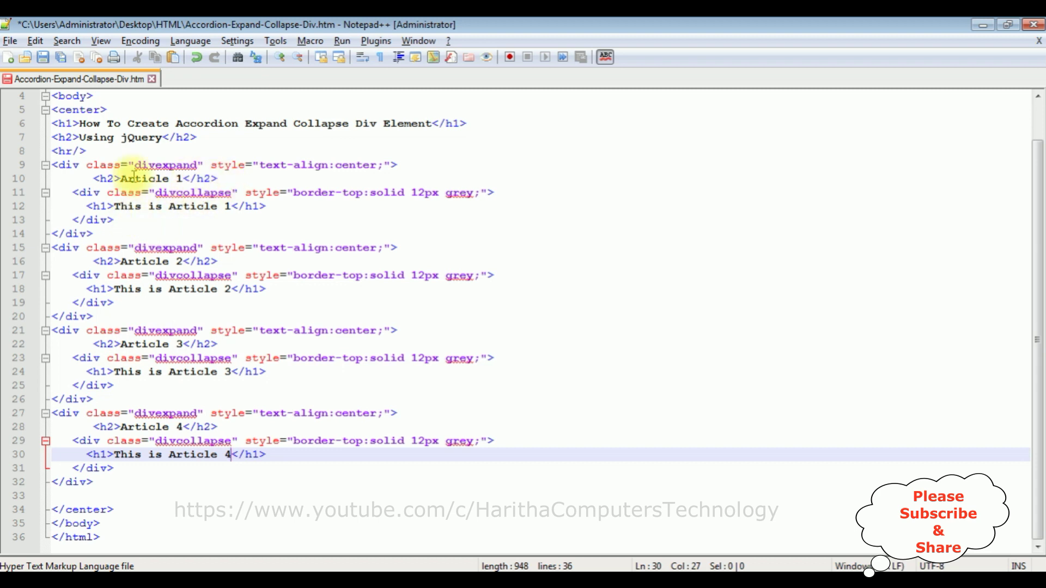
click(32, 59)
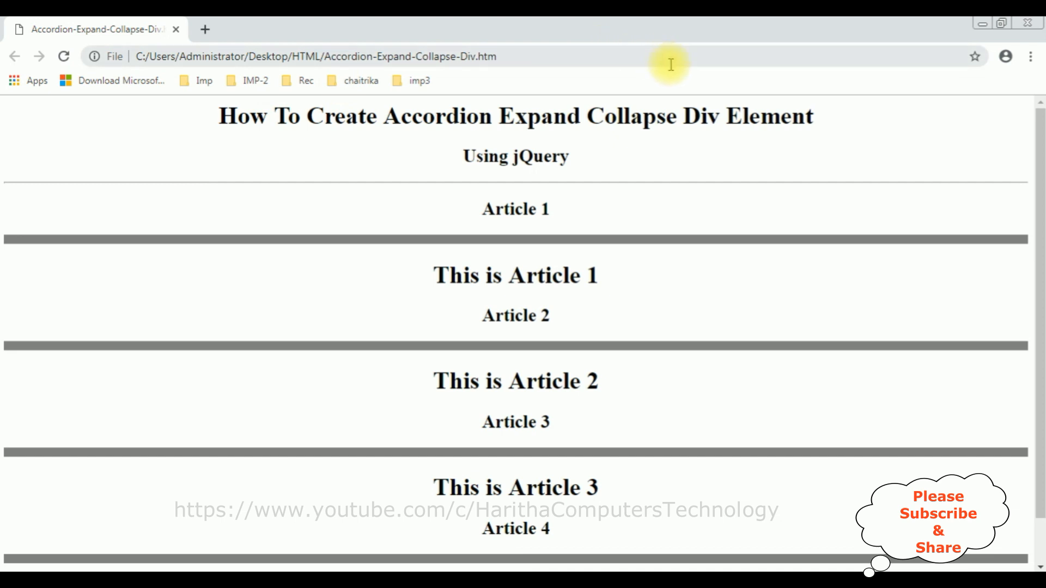
mouse_move(384, 124)
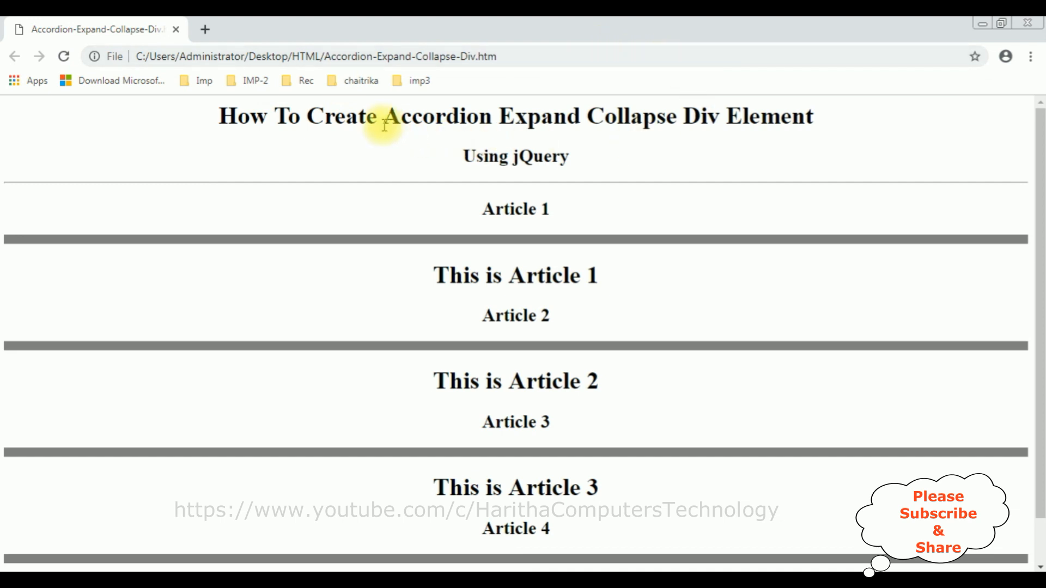
mouse_move(571, 191)
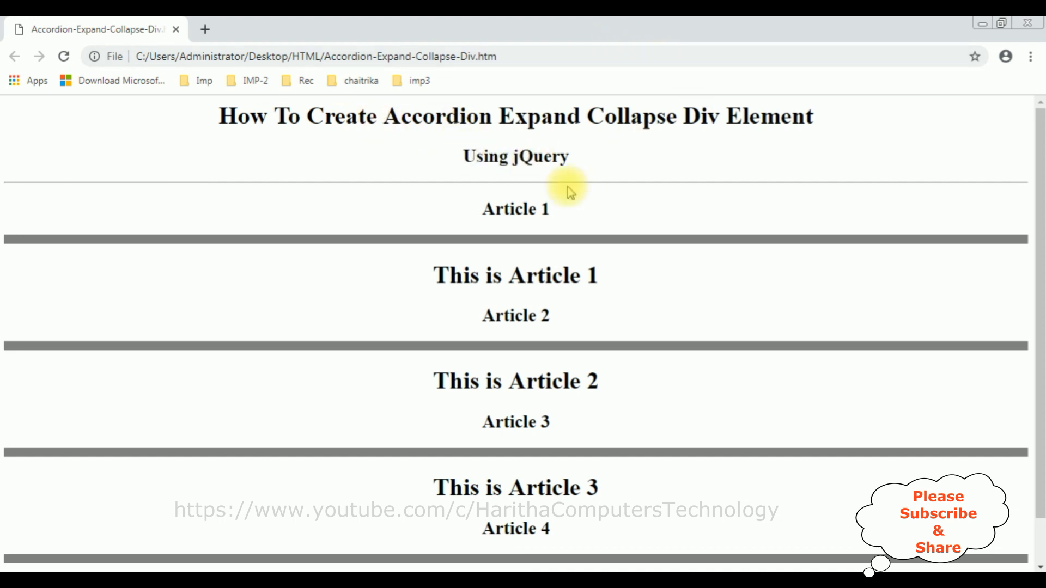
- Open Accordion-Expand-Collapse-Div.htm in Chrome to view the four rendered articles
double_click(516, 209)
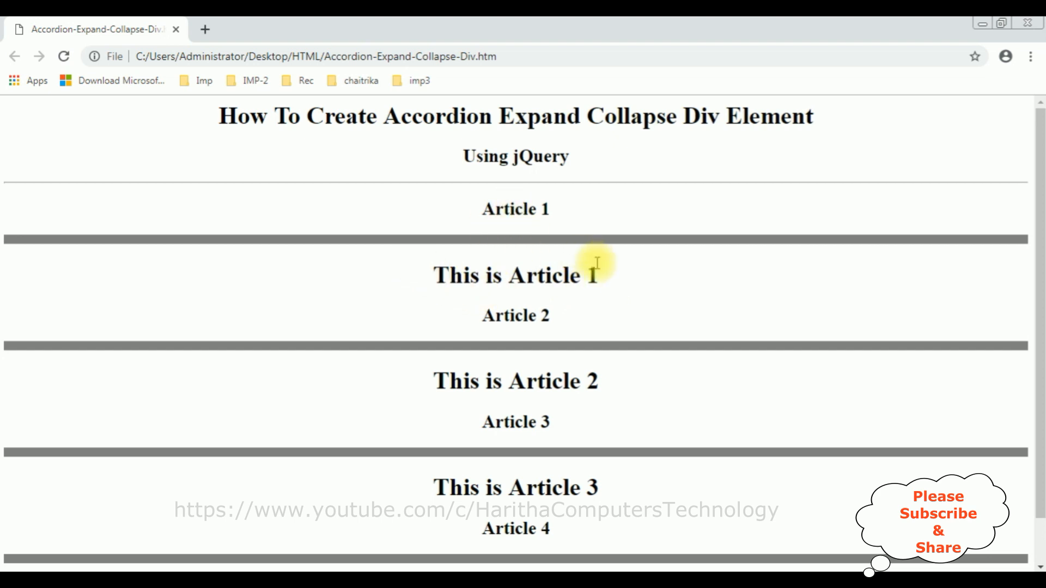
mouse_move(578, 238)
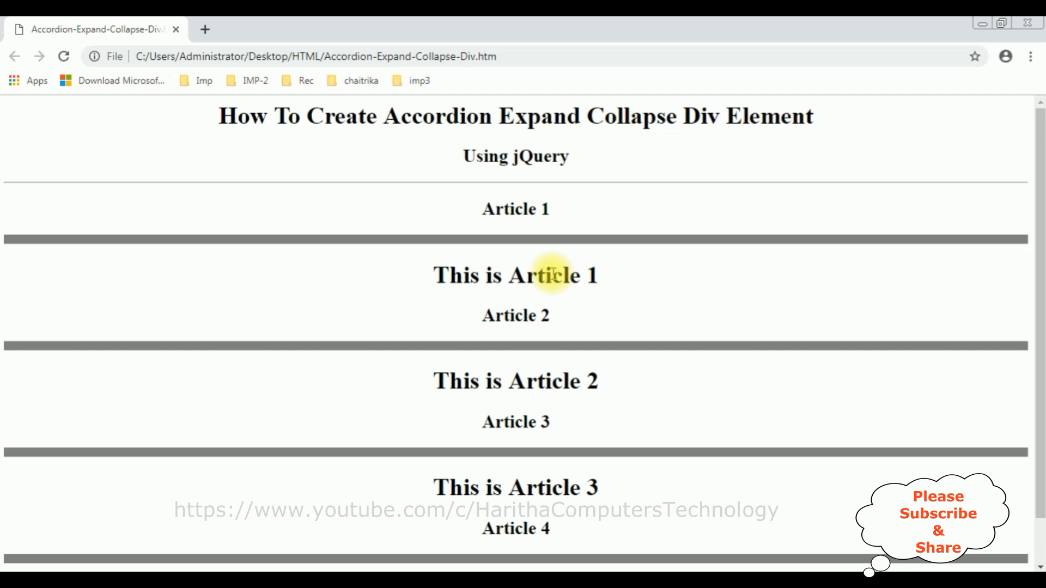
double_click(537, 157)
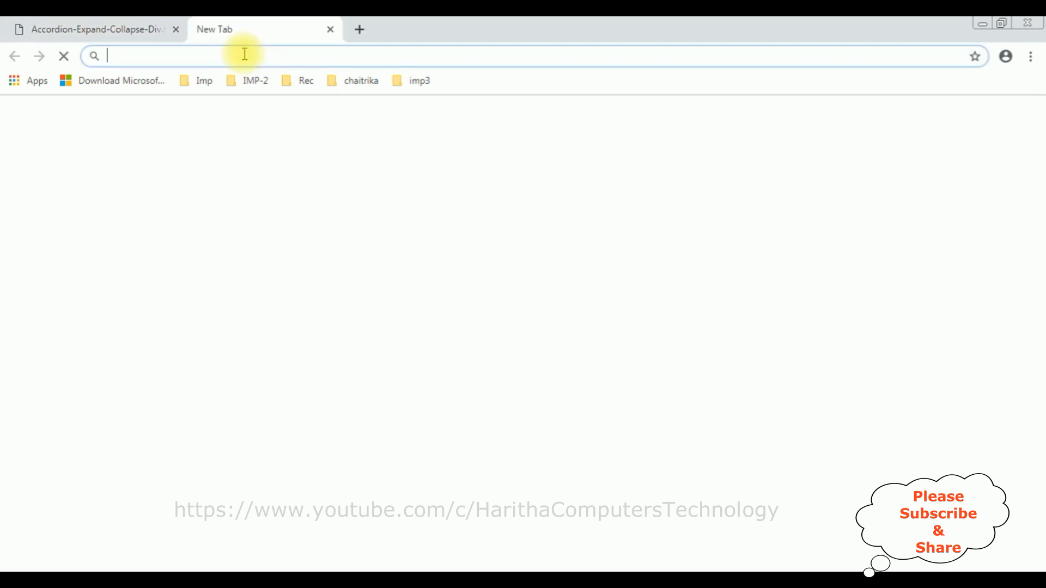
- Search for the jQuery CDN and open the 'Hosted Libraries | Google Developers' result
text(jquery)
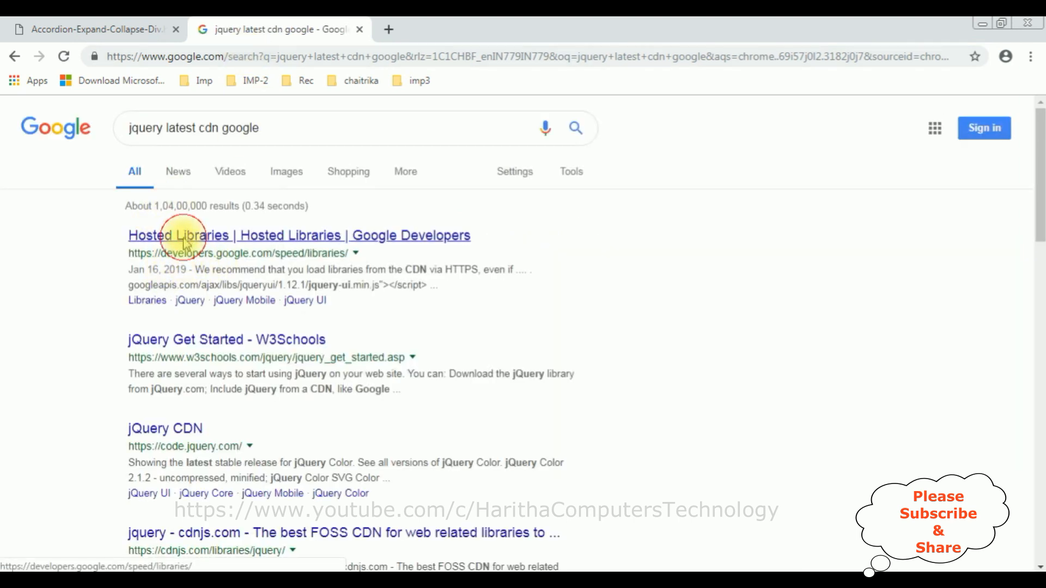
click(185, 234)
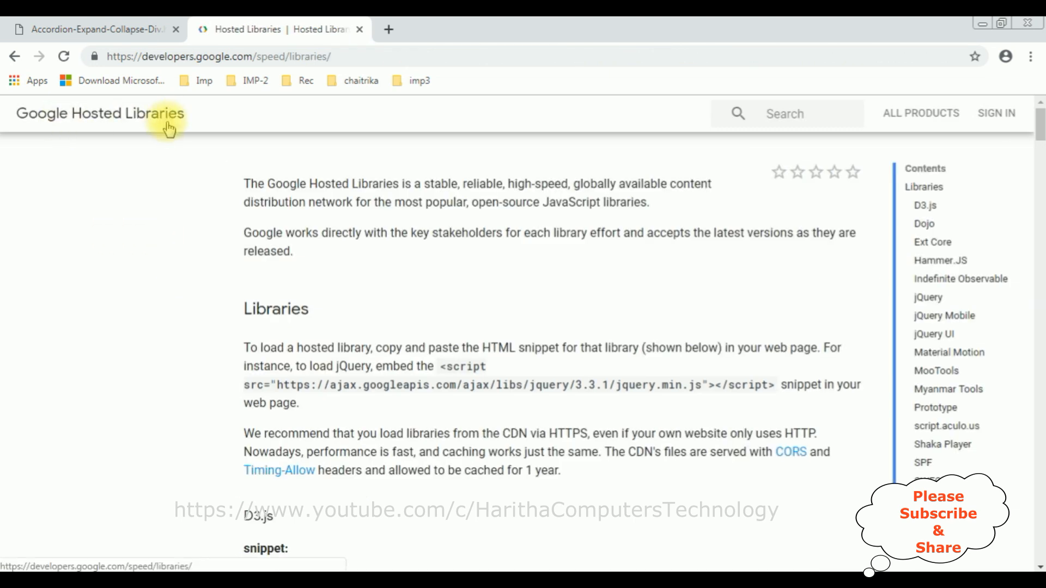
mouse_move(887, 475)
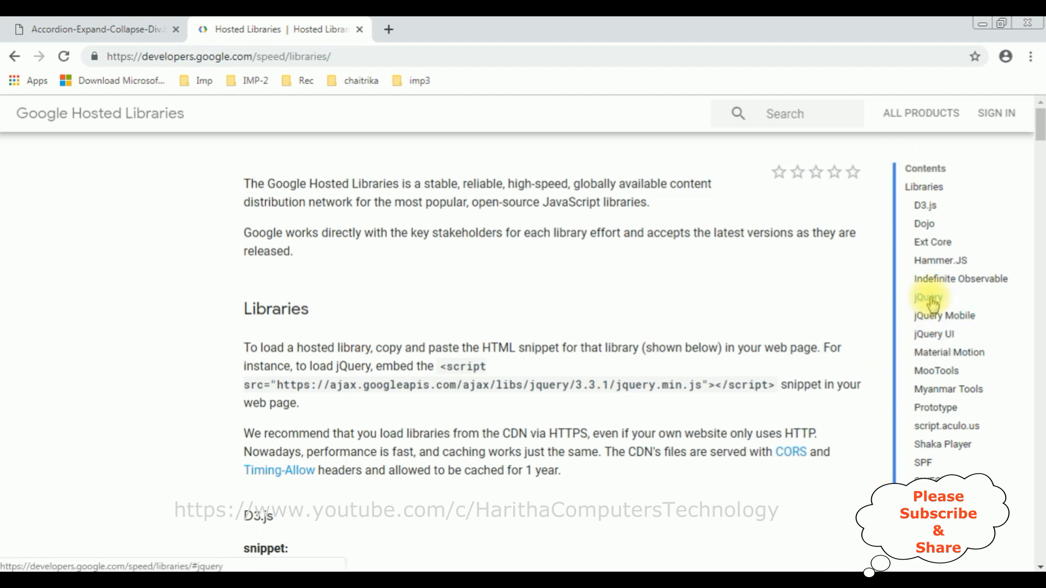
mouse_move(938, 335)
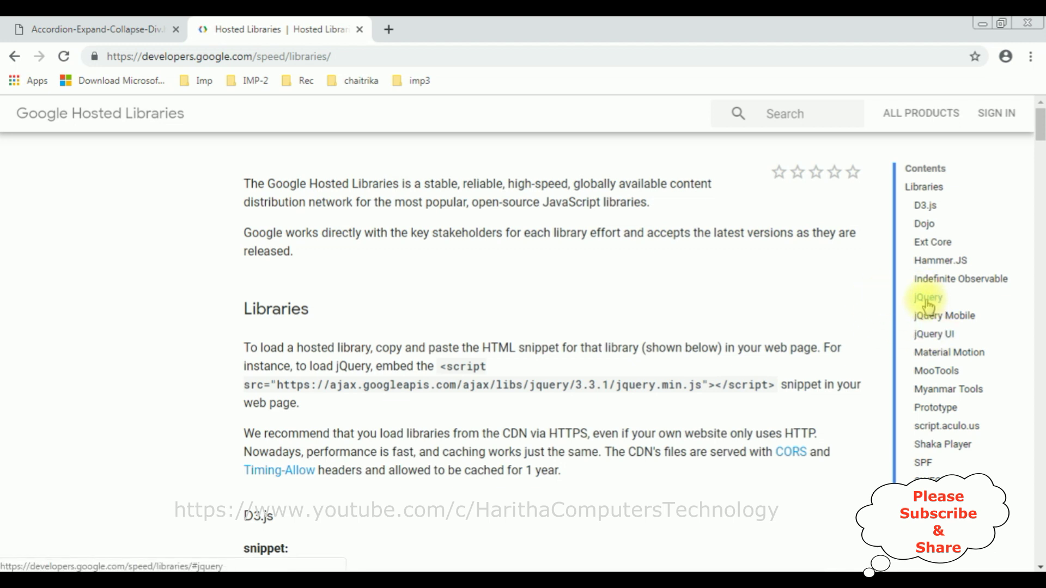
- Copy the jQuery 3.3.1 script snippet from Hosted Libraries into the page head
click(927, 297)
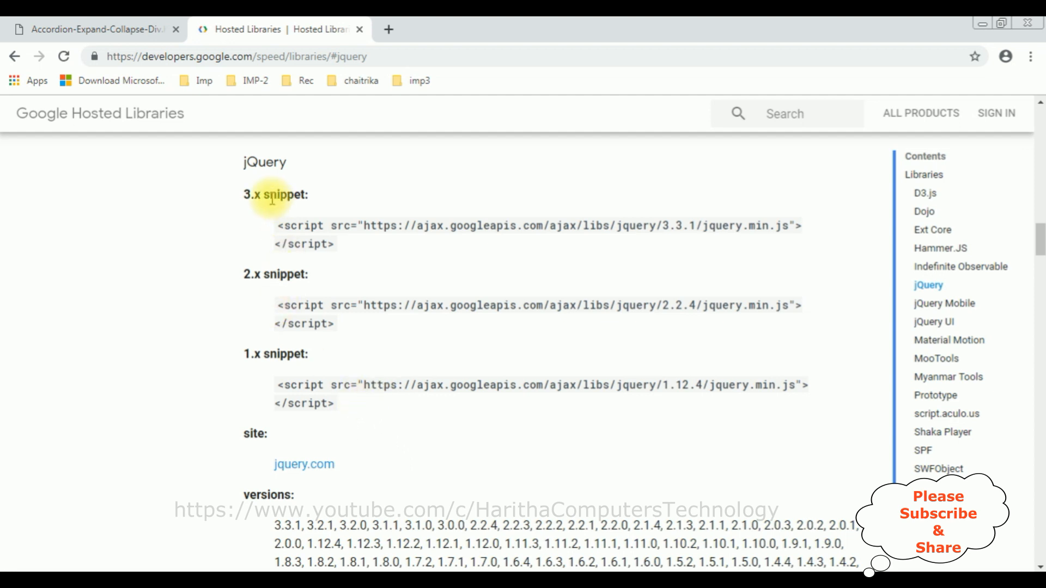
mouse_move(650, 251)
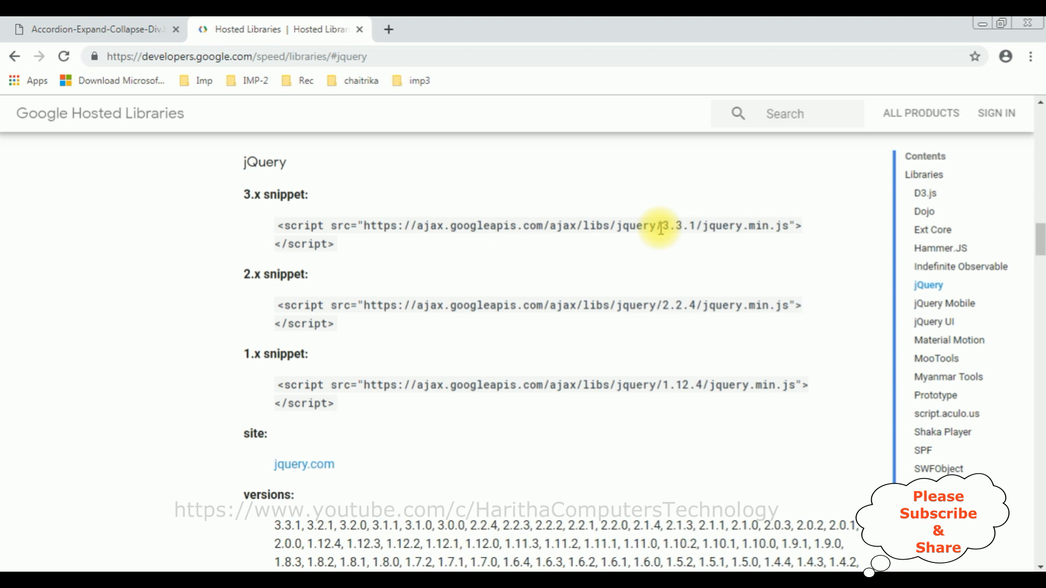
double_click(670, 225)
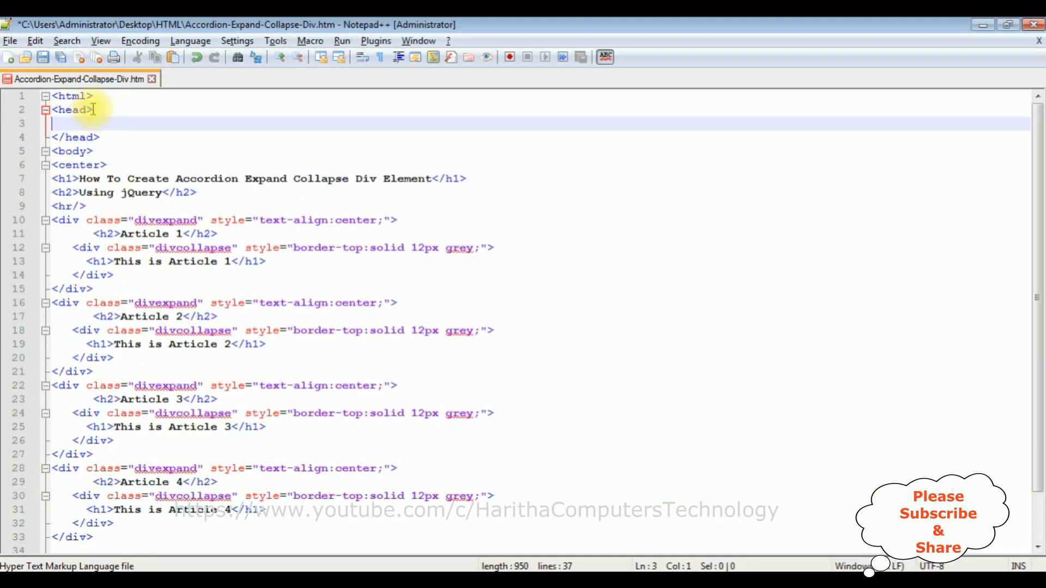
text(<script src="https://ajax.googleapis.com/ajax/libs/jquery/3.3.1/jquery.min.js"></script>)
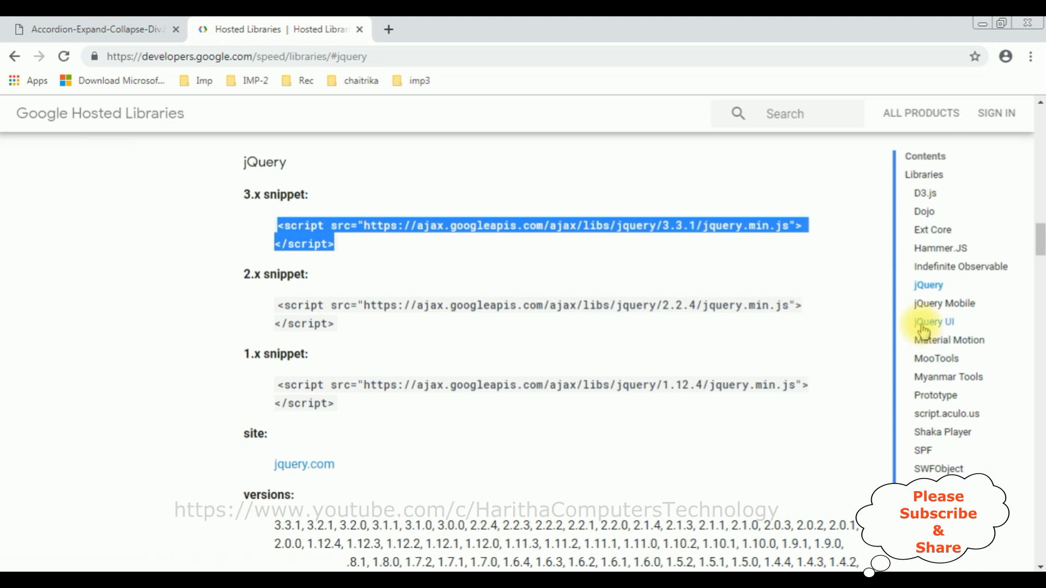
- Select the jQuery UI stylesheet link and script snippet in Hosted Libraries
click(932, 322)
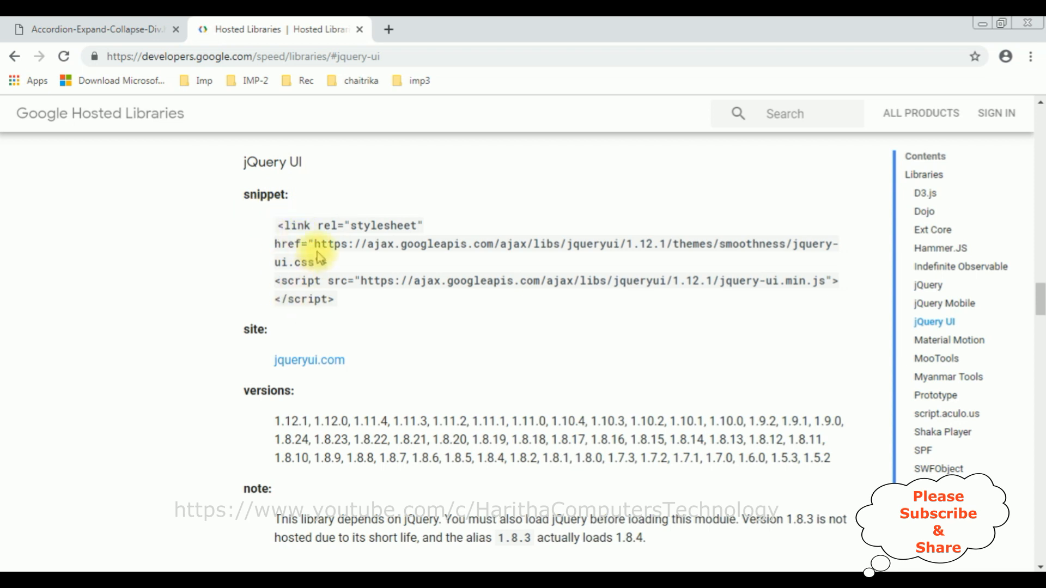
double_click(302, 260)
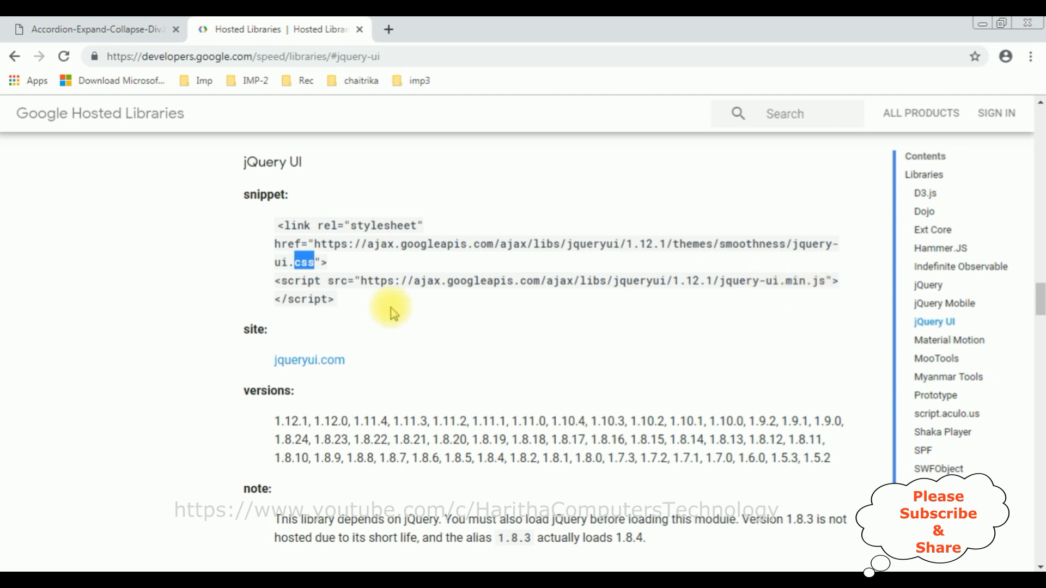
drag(274, 225, 336, 299)
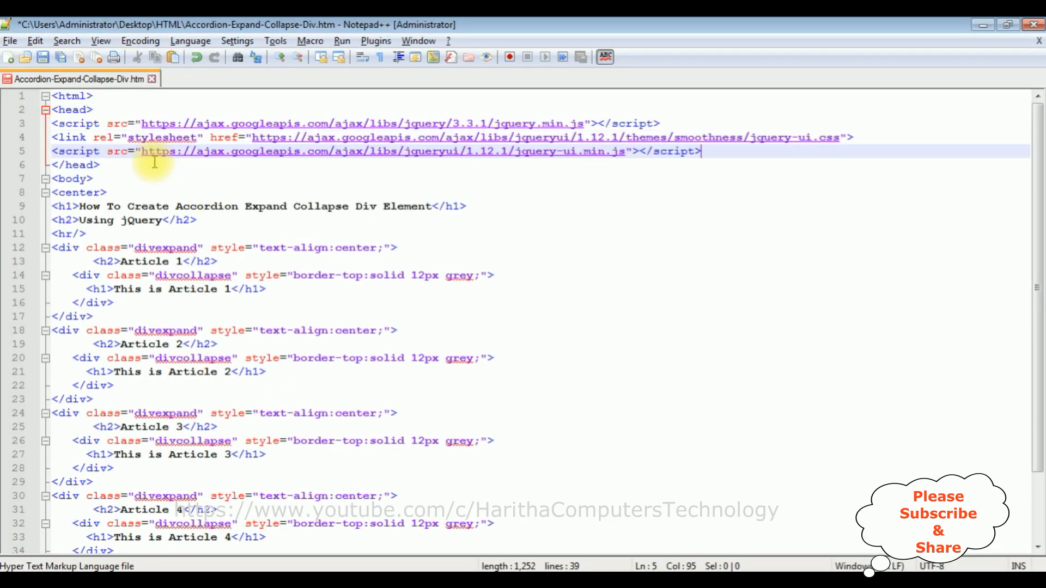
- Add an empty line after the jQuery UI script reference in the head
key(Enter)
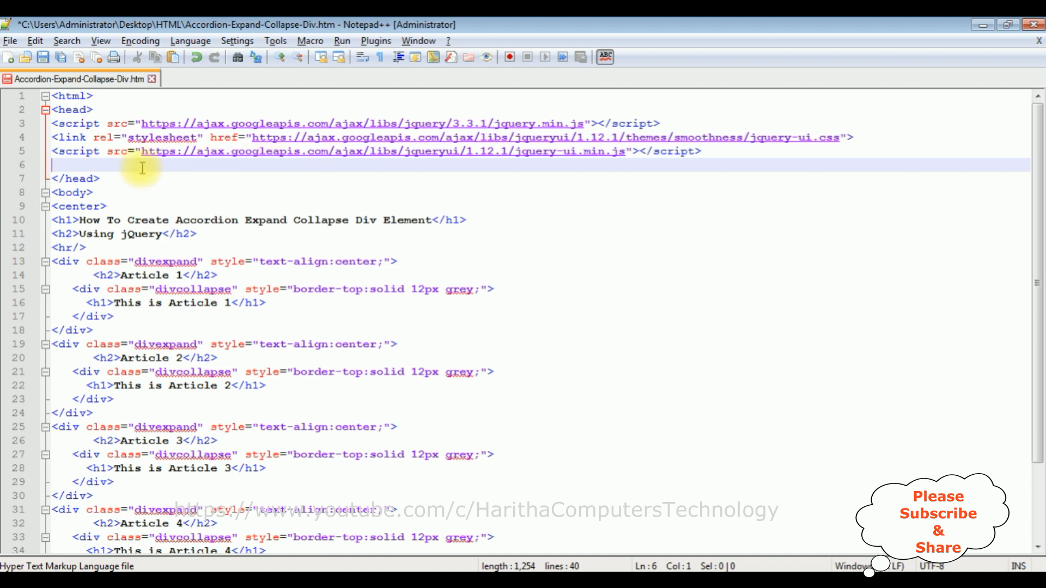
mouse_move(195, 204)
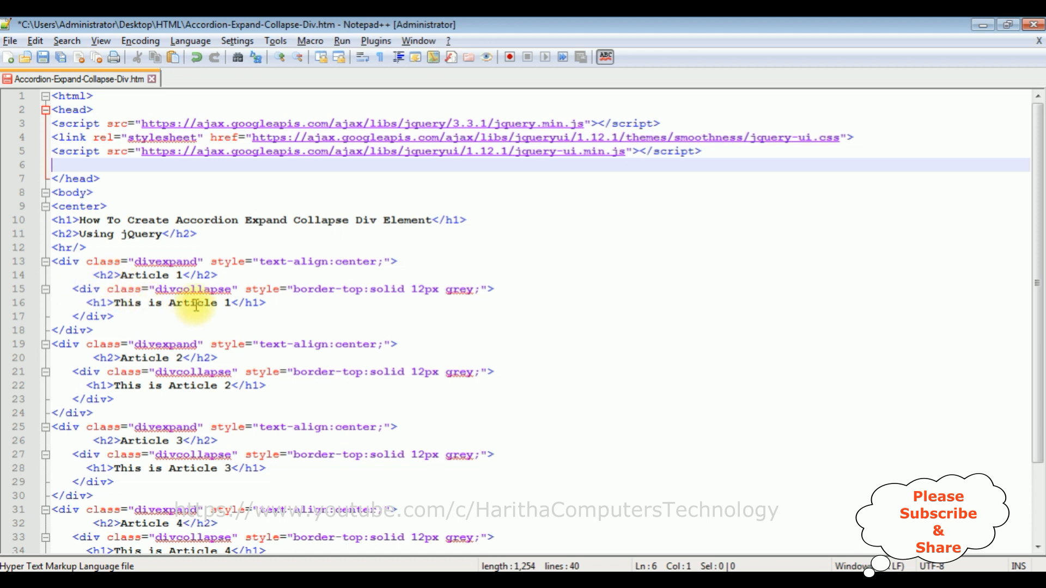
mouse_move(109, 318)
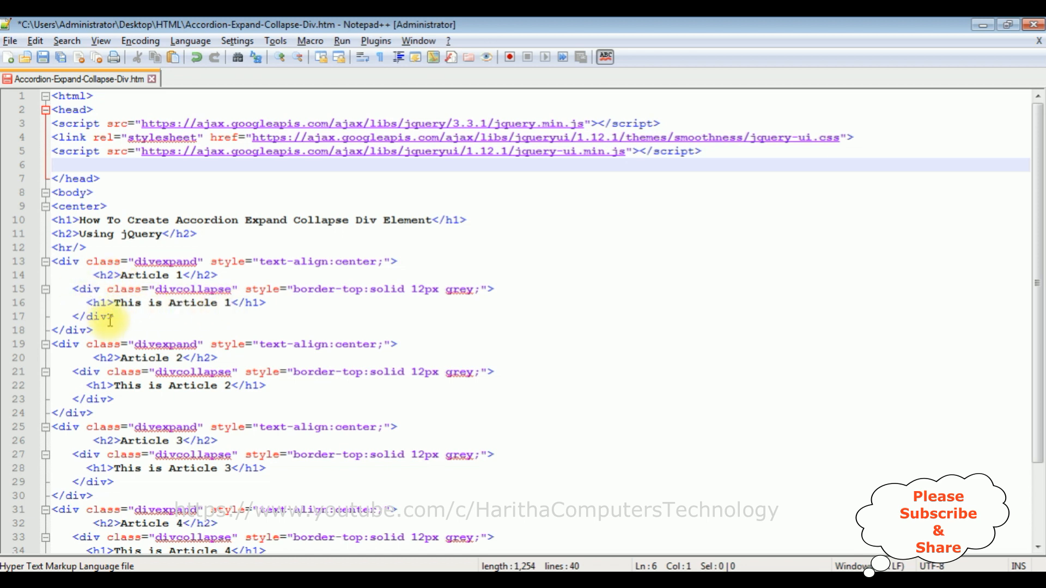
- Append display:none to the divcollapse style attributes, starting with Article 1's body
click(482, 289)
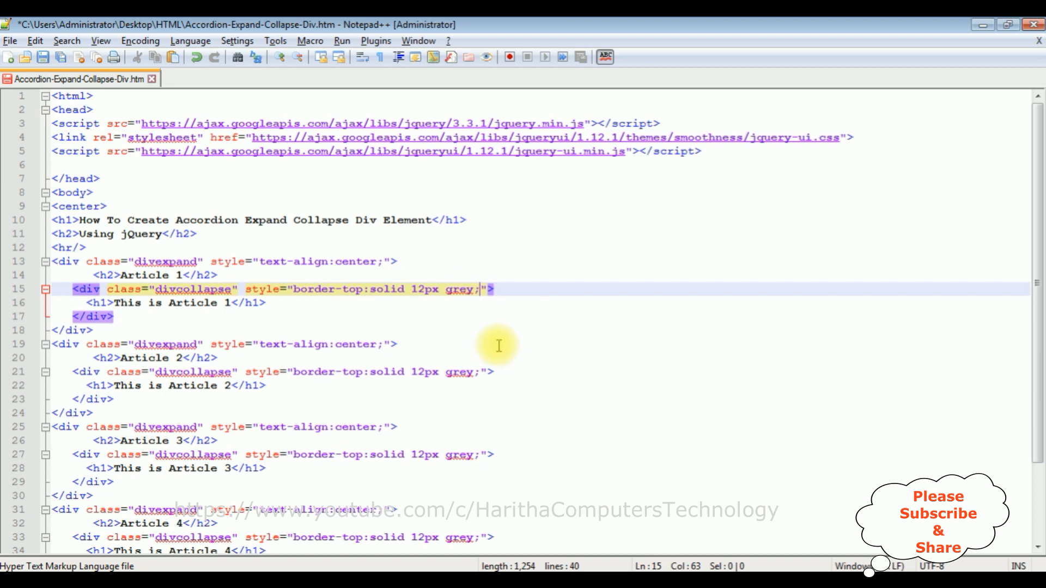
text(display)
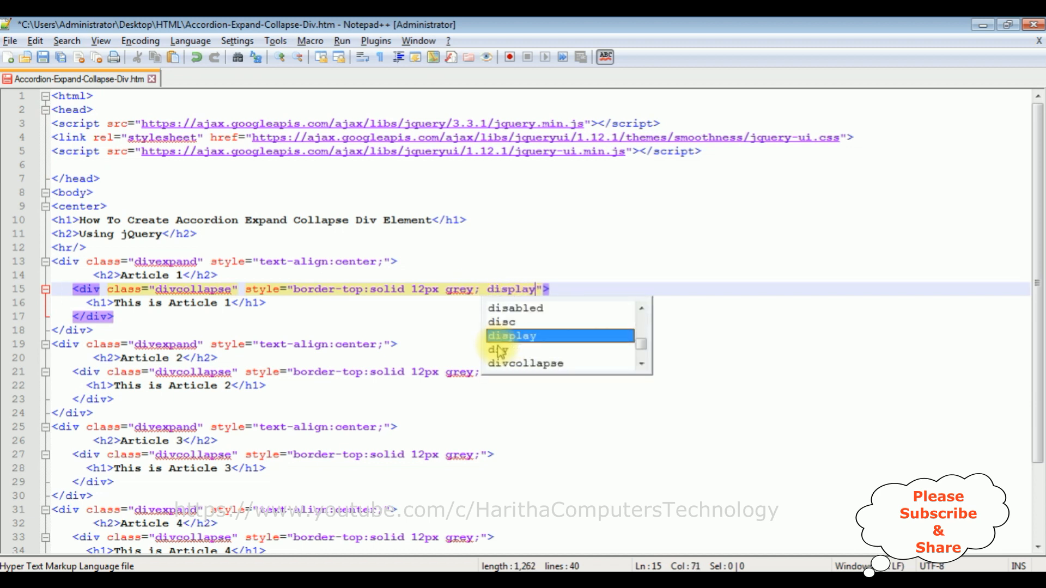
text(:none;)
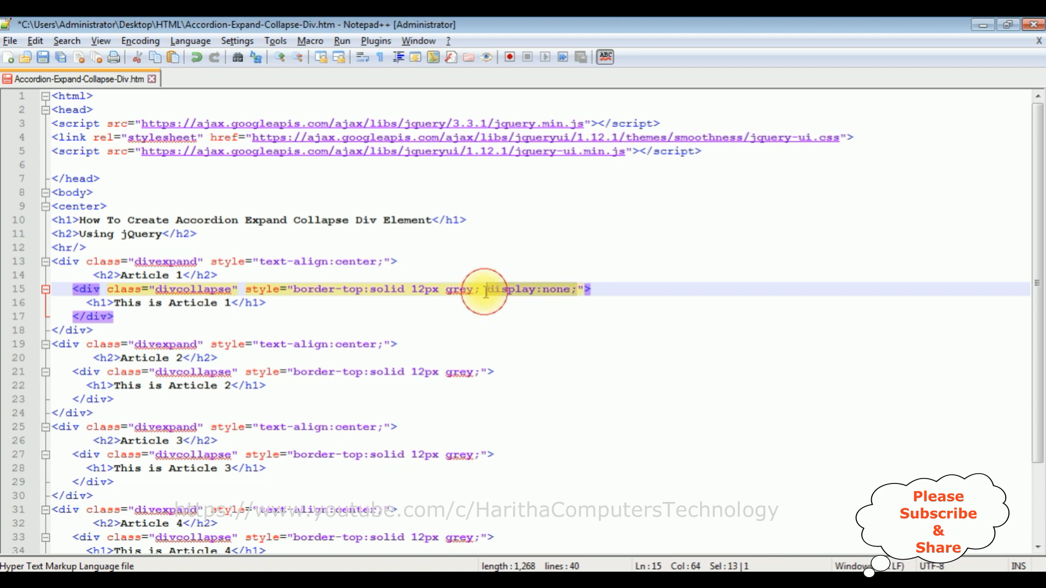
click(482, 372)
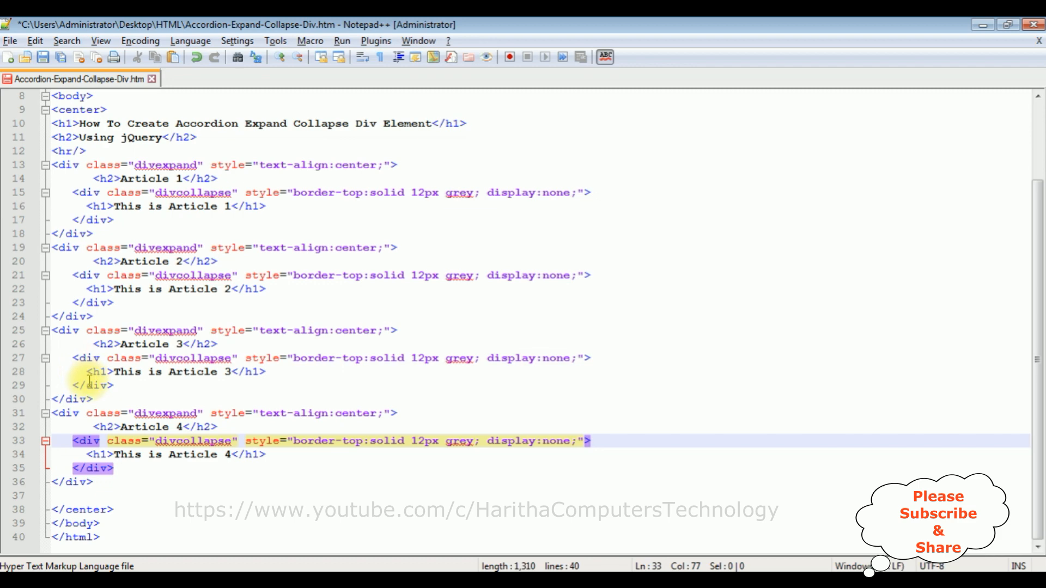
mouse_move(123, 386)
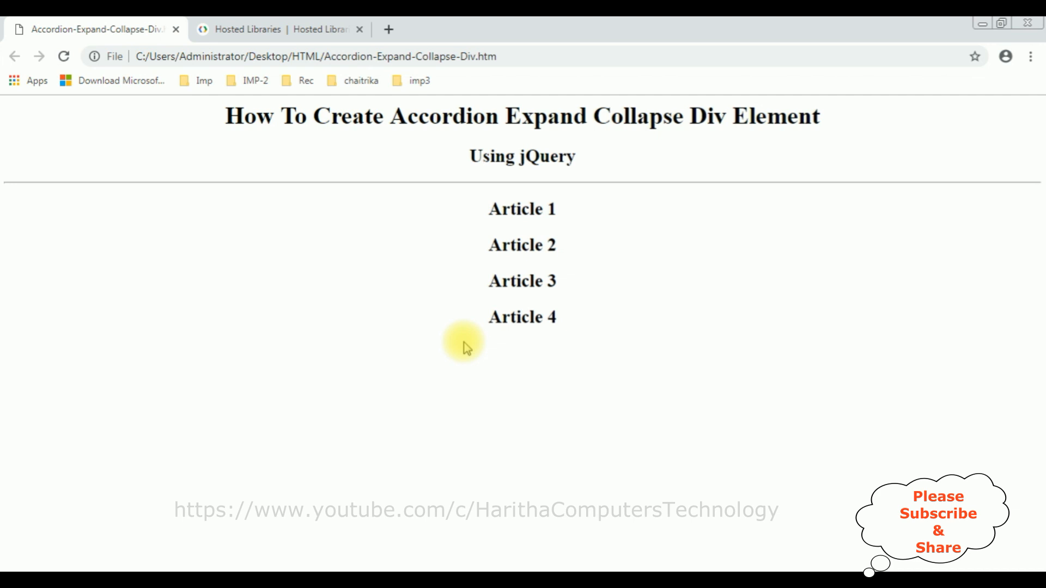
mouse_move(367, 359)
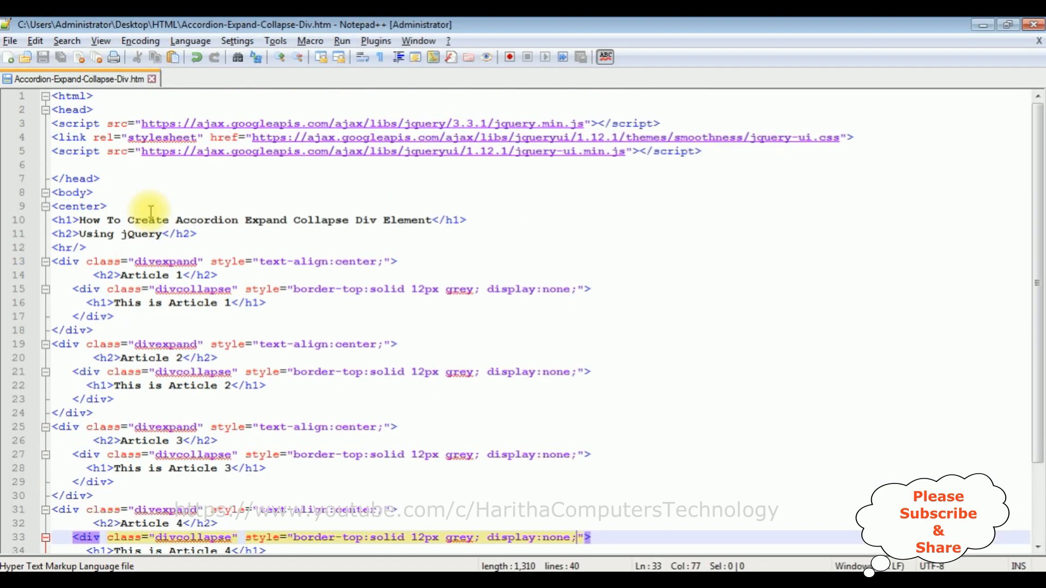
- Write a <script> block containing an empty $('.divexpand').click(function(){ }); handler
text(<script>)
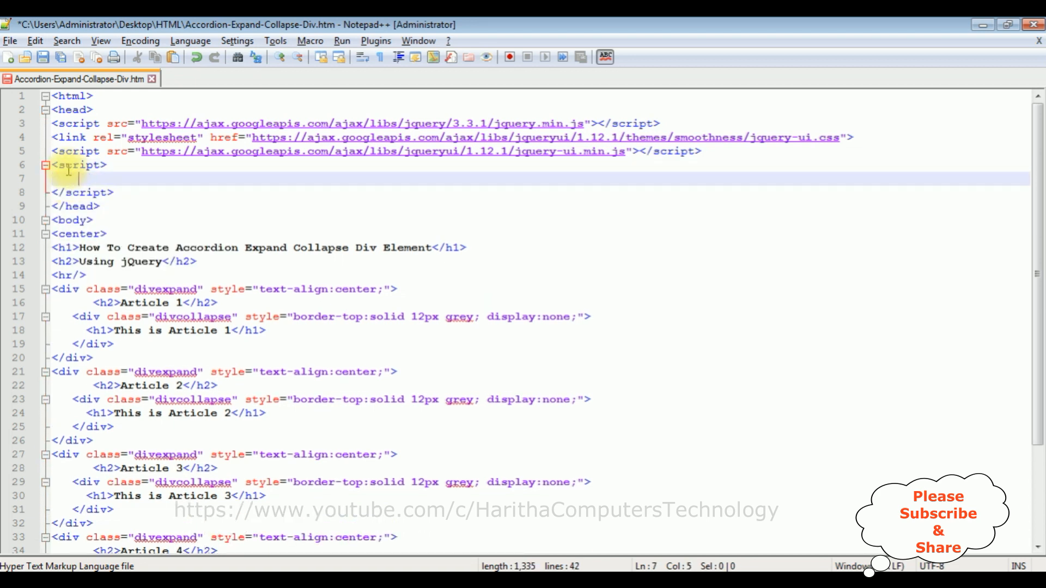
text($ ())
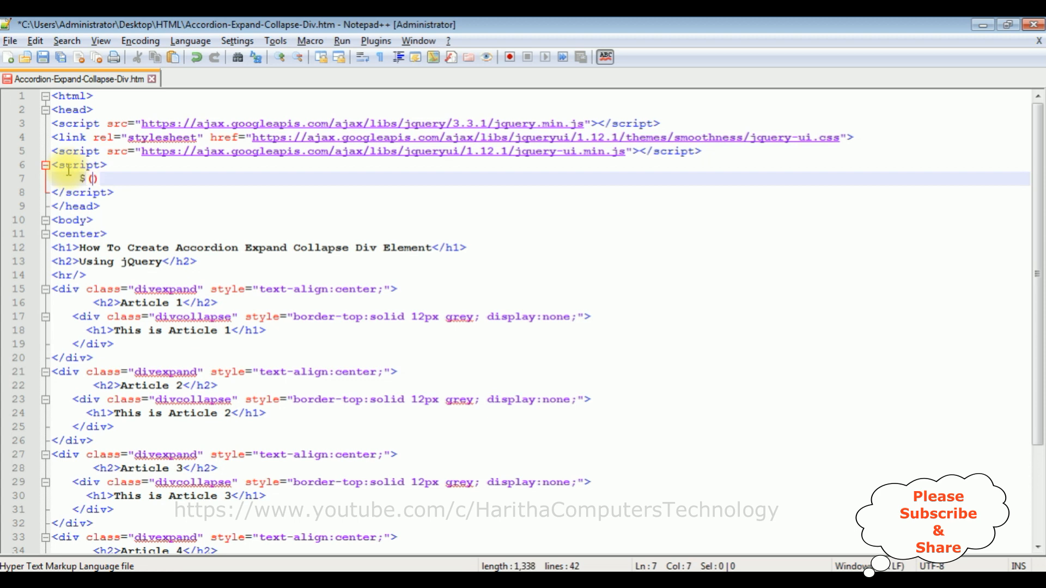
text(')
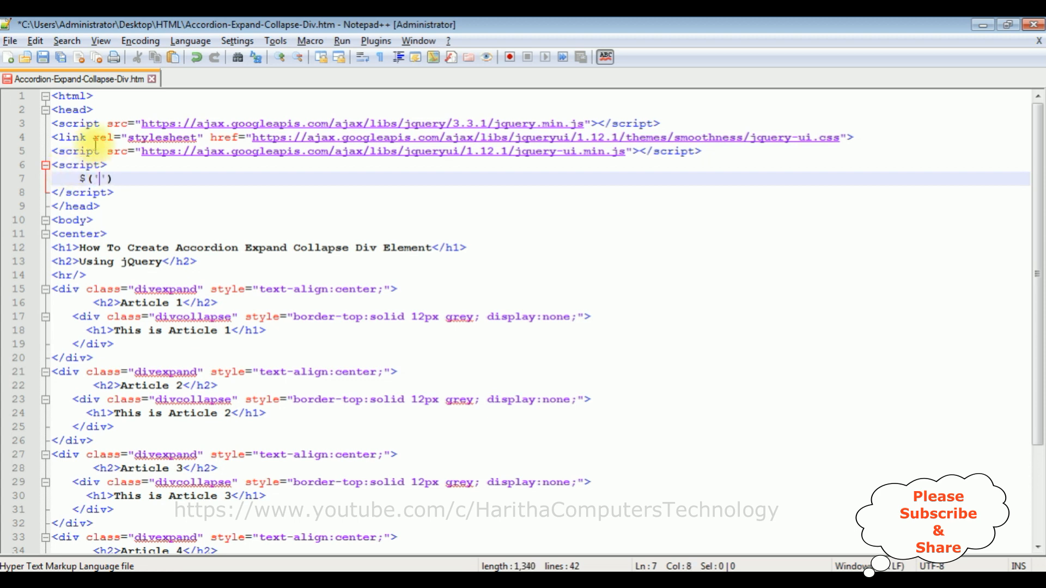
mouse_move(161, 289)
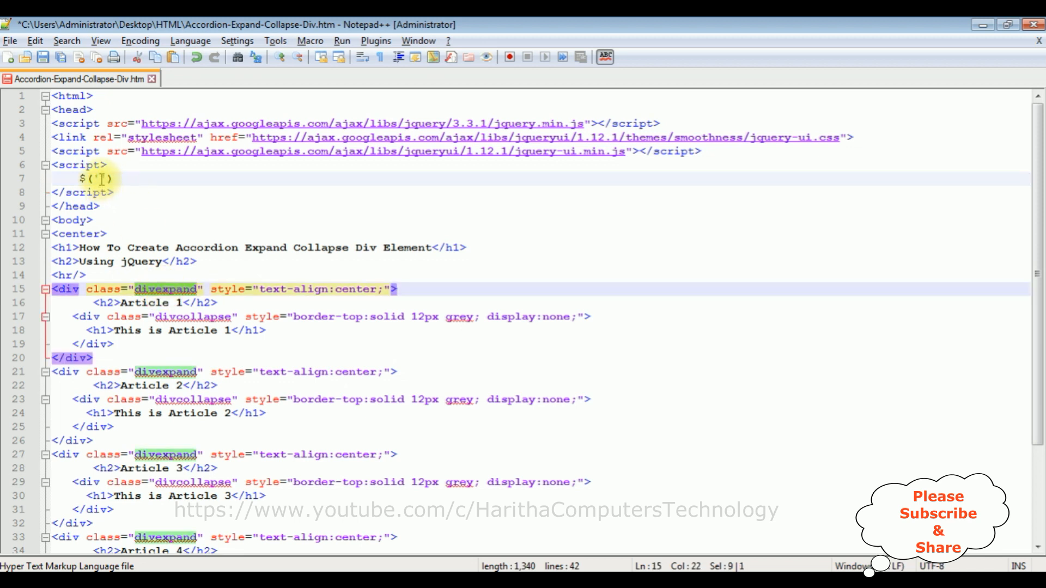
text(divexpand)
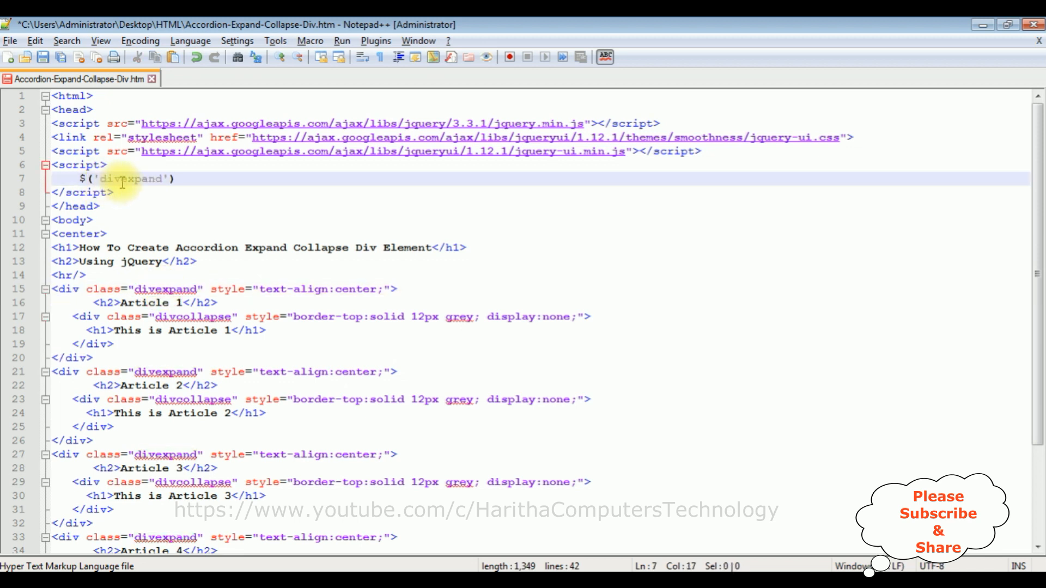
click(97, 179)
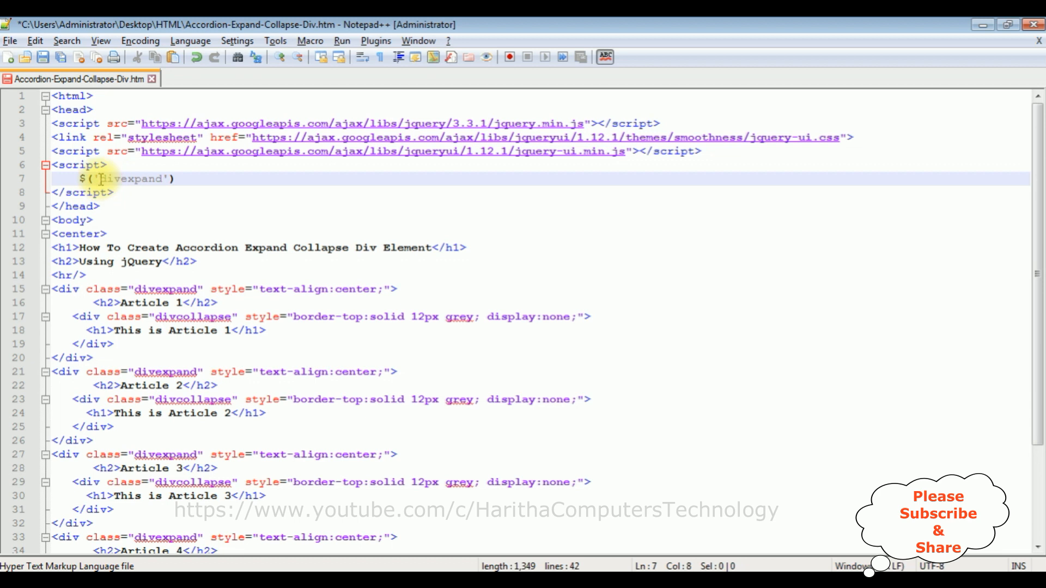
text(.click(fun)
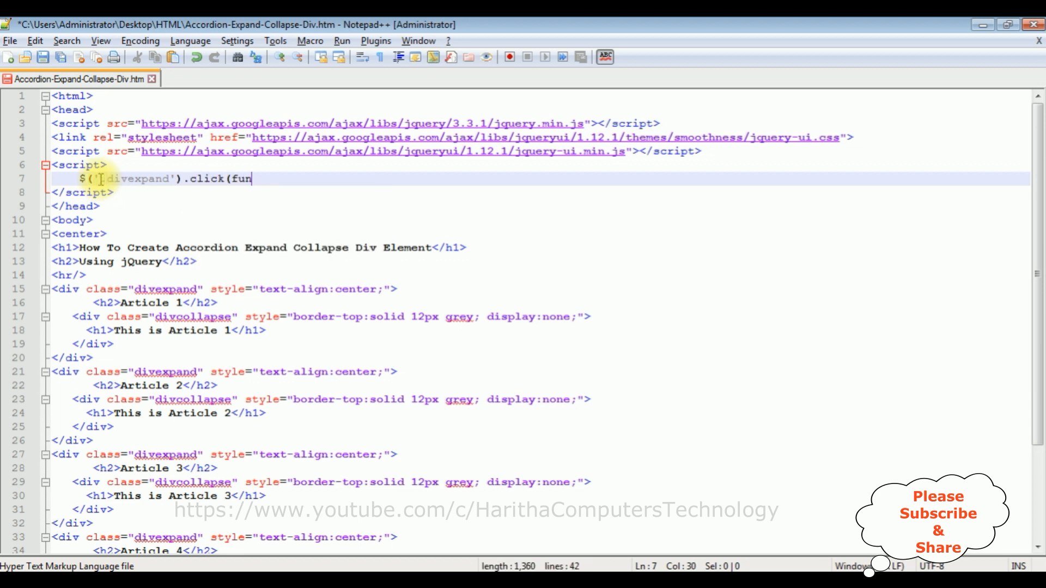
text(ction(){})
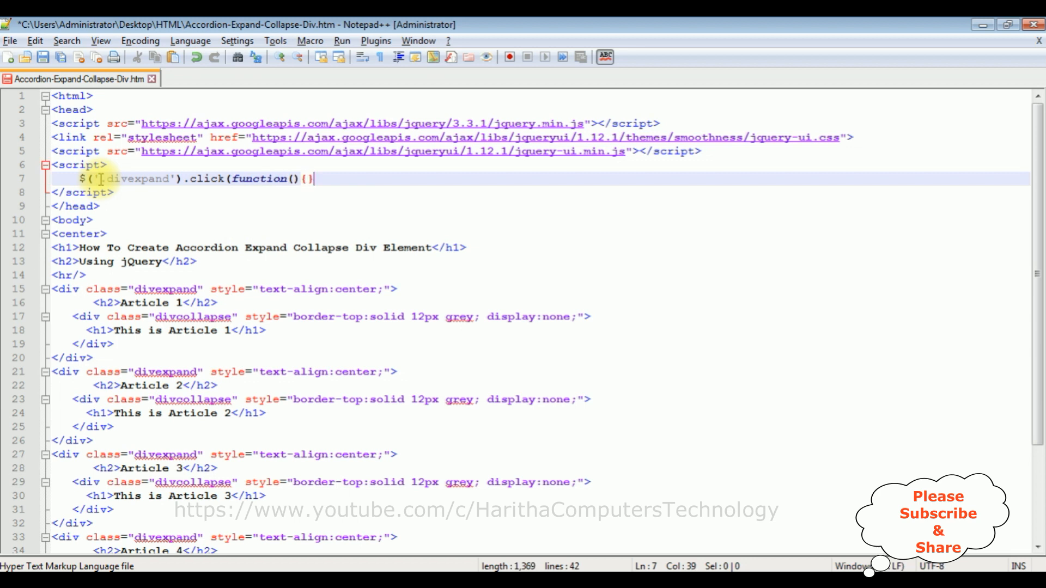
text();)
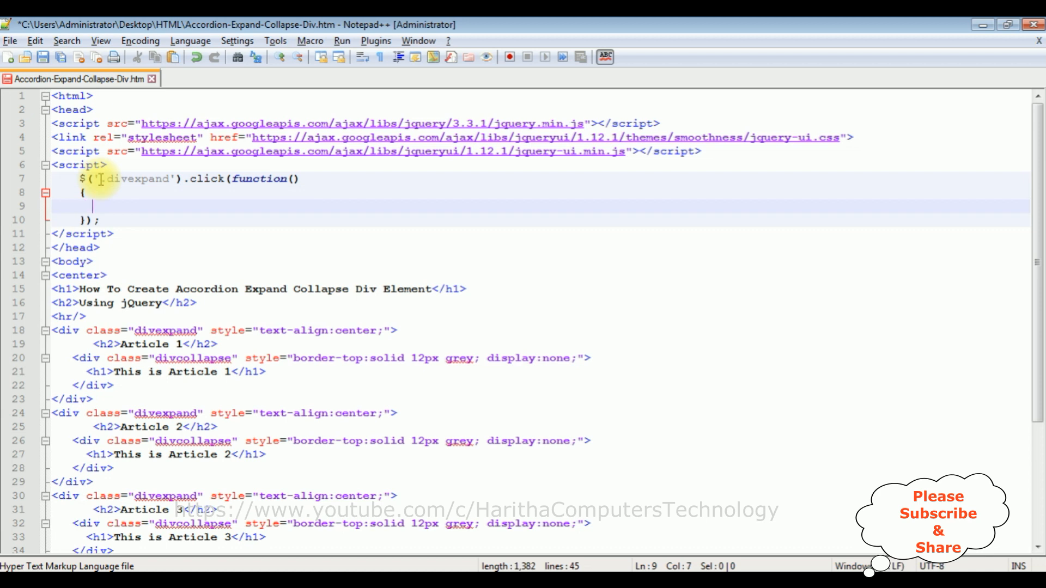
text(.)
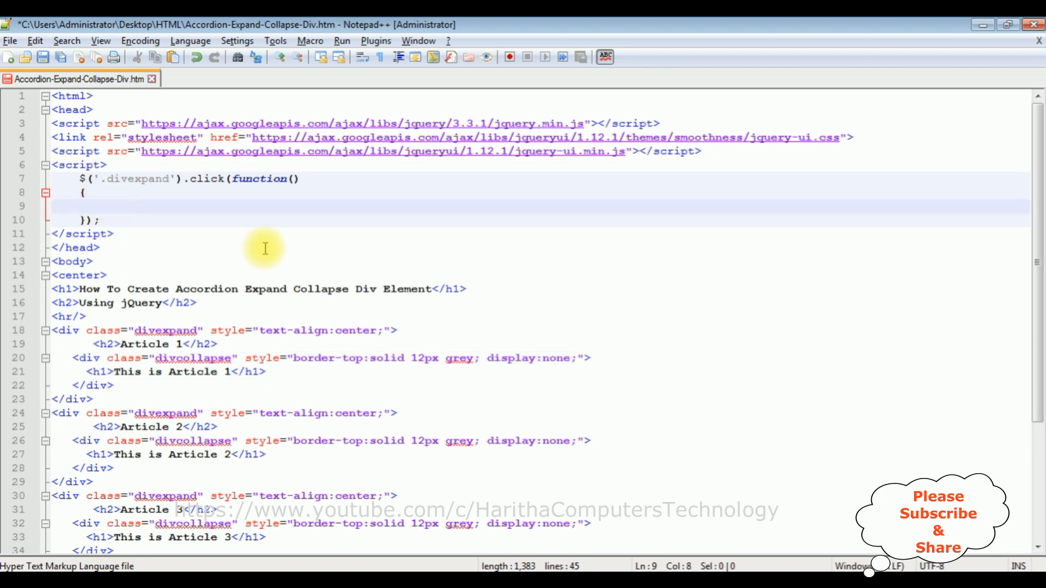
- Fill the handler with $(this).find('.divcollapse').slideToggle();
text($())
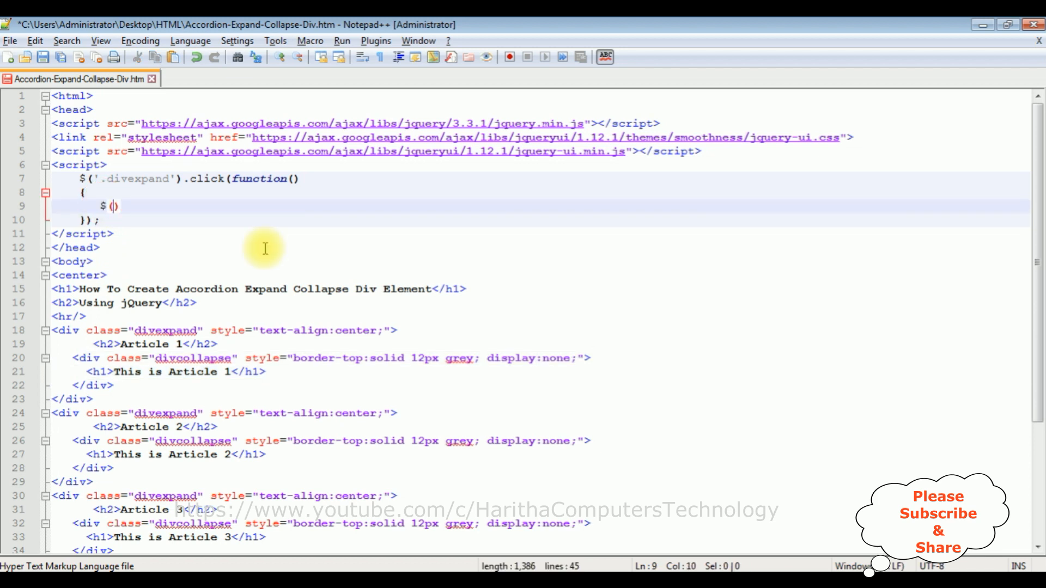
text(this)
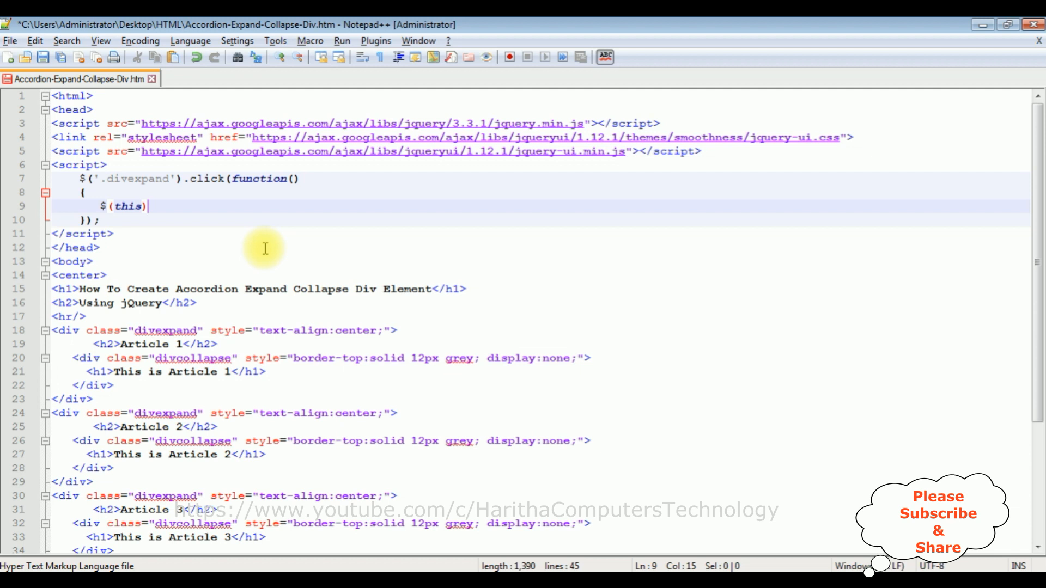
text(.fin())
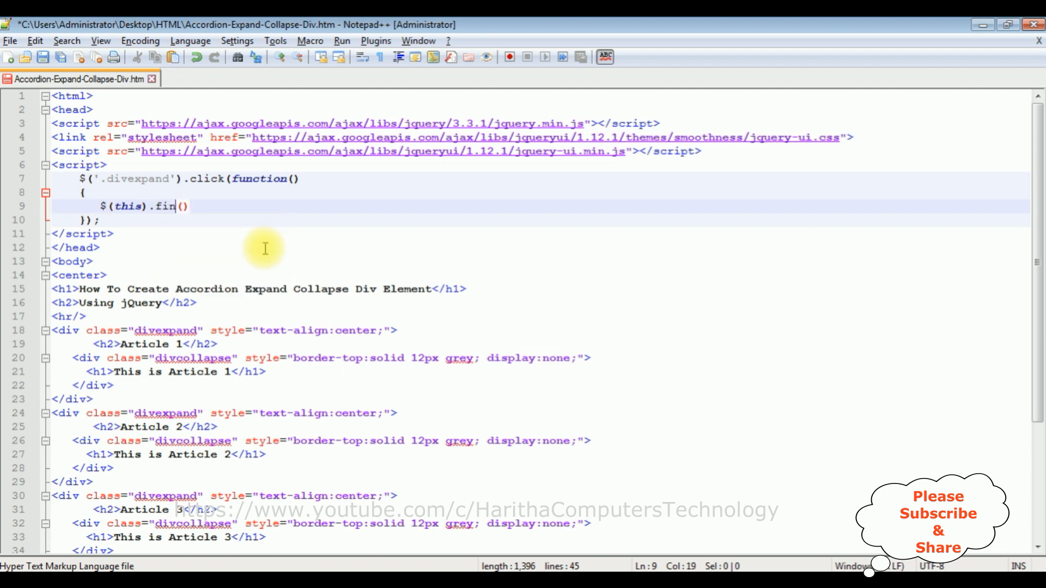
text(d)
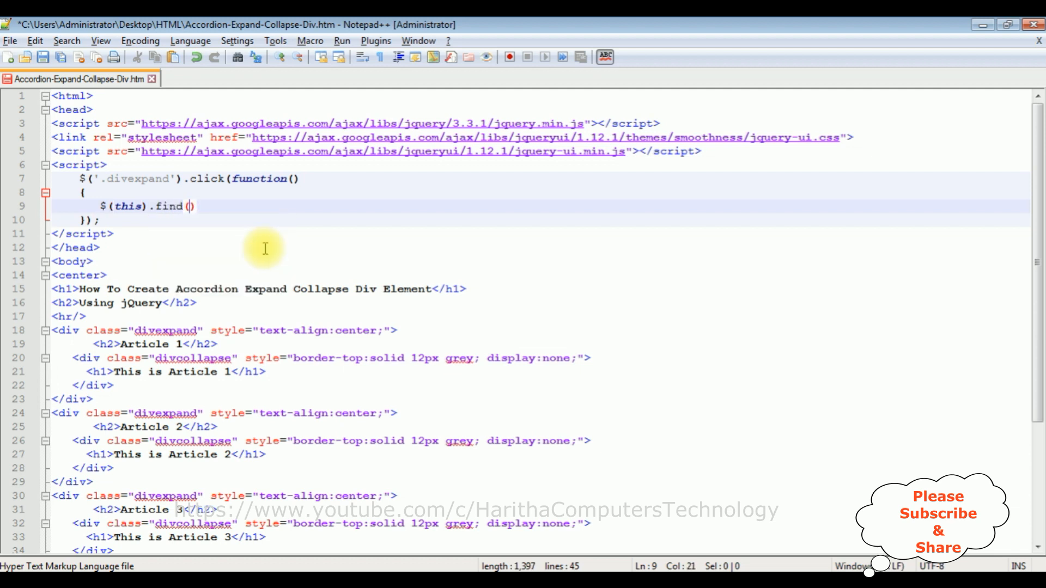
text('')
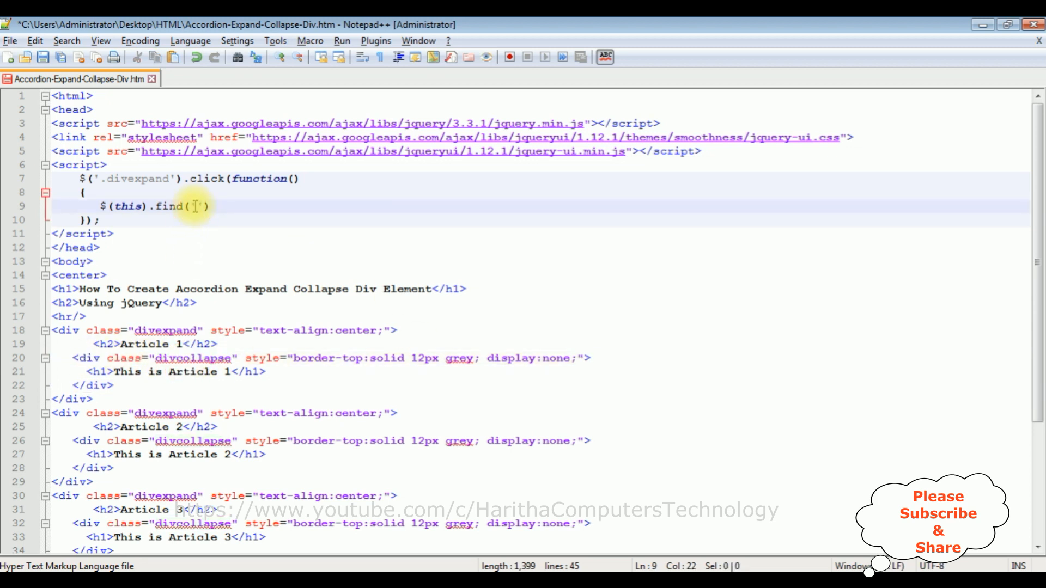
text(.divcollapse)
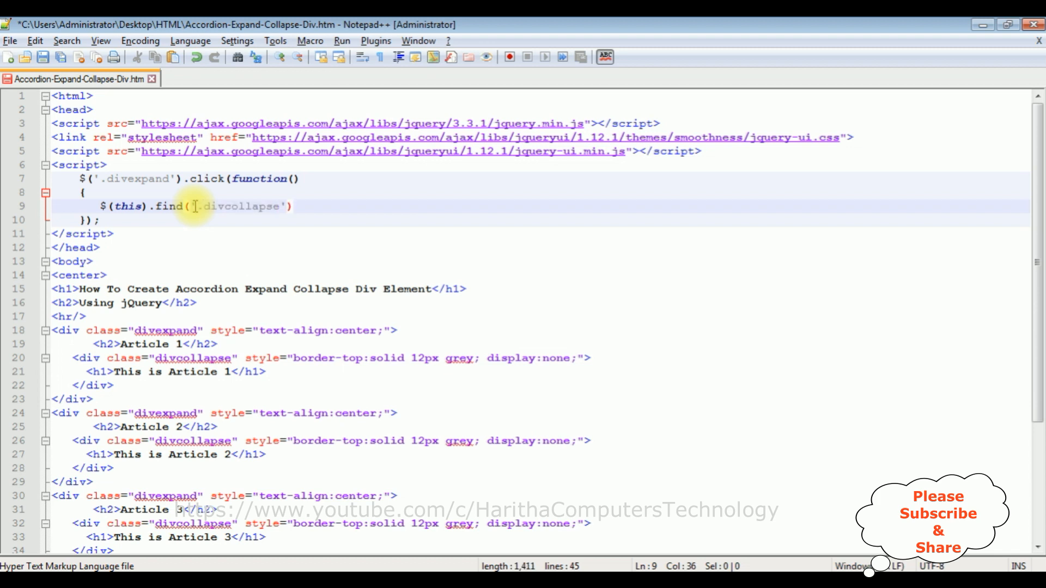
text(.)
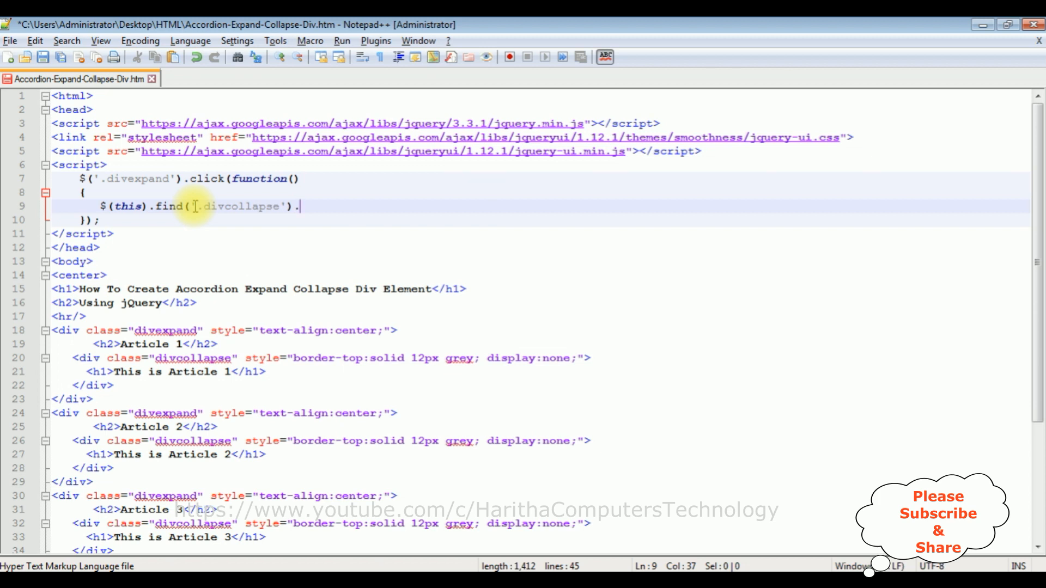
text(slideTogg)
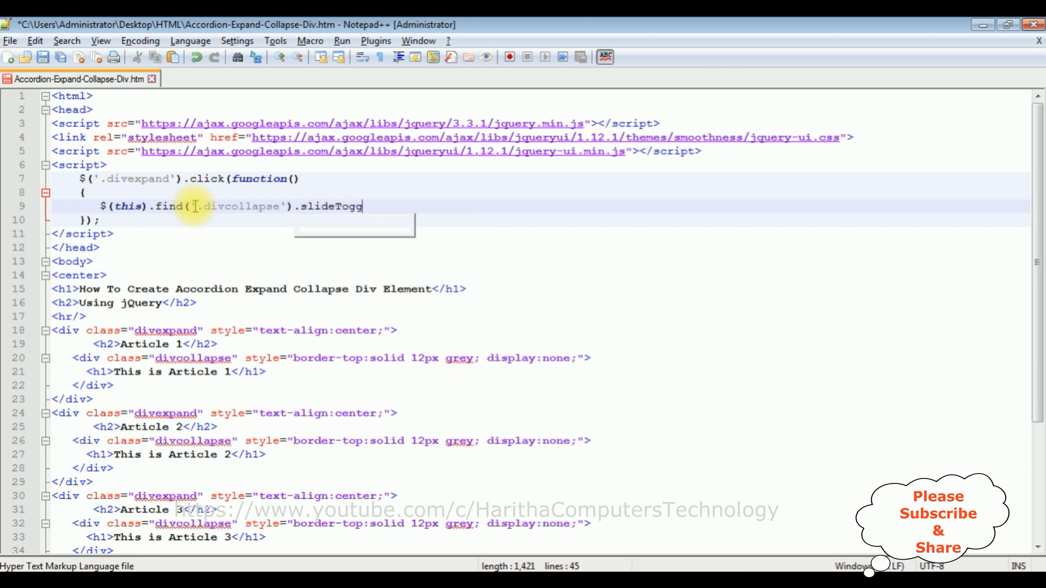
text(le ())
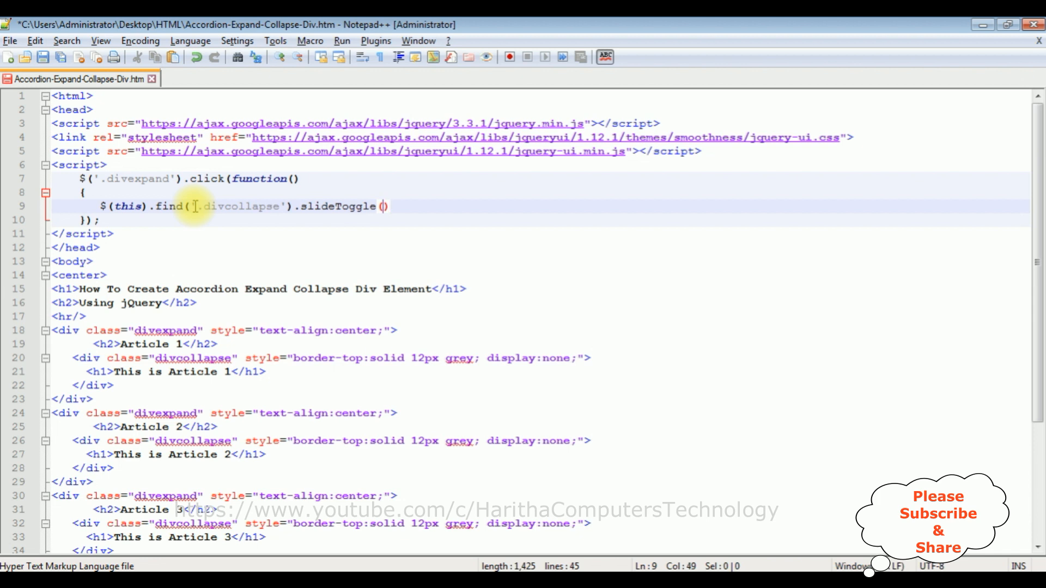
text('sl)
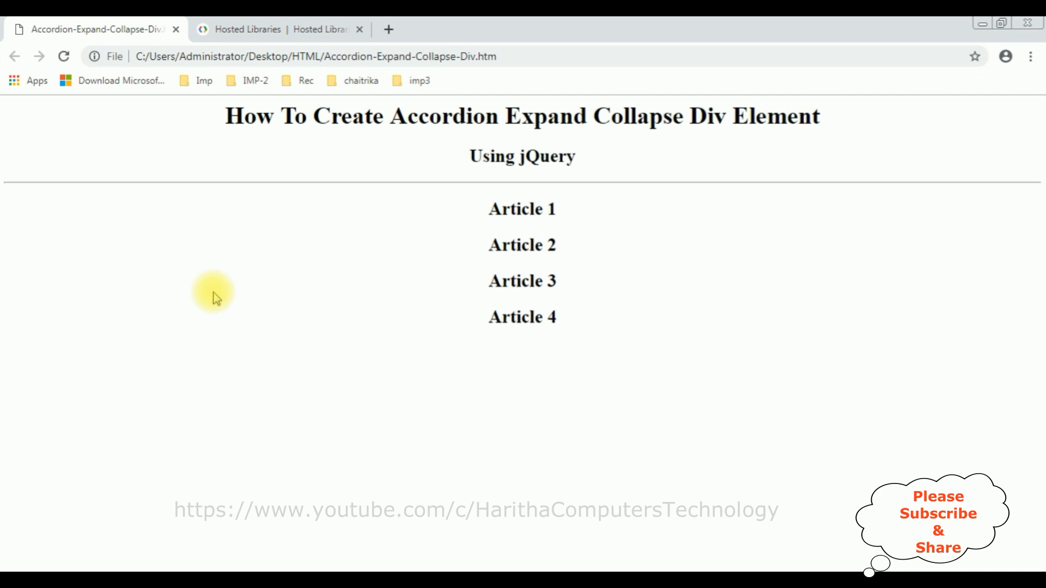
mouse_move(643, 199)
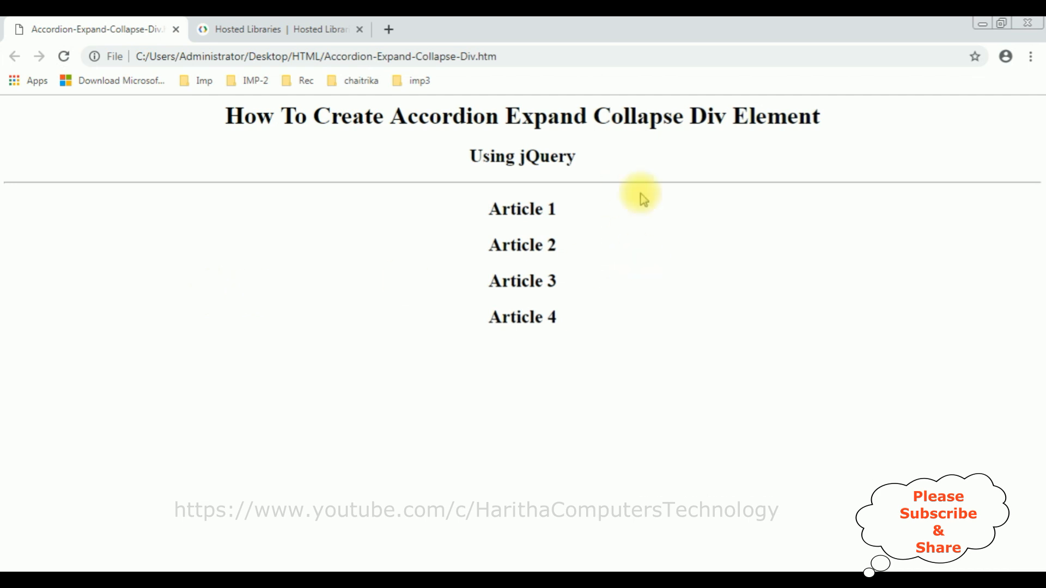
mouse_move(676, 231)
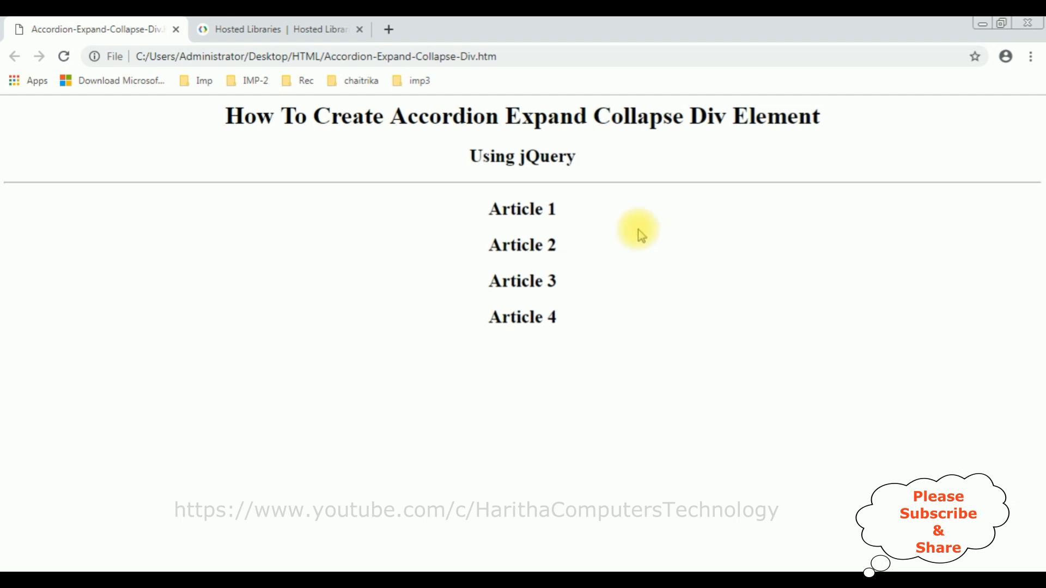
mouse_move(522, 246)
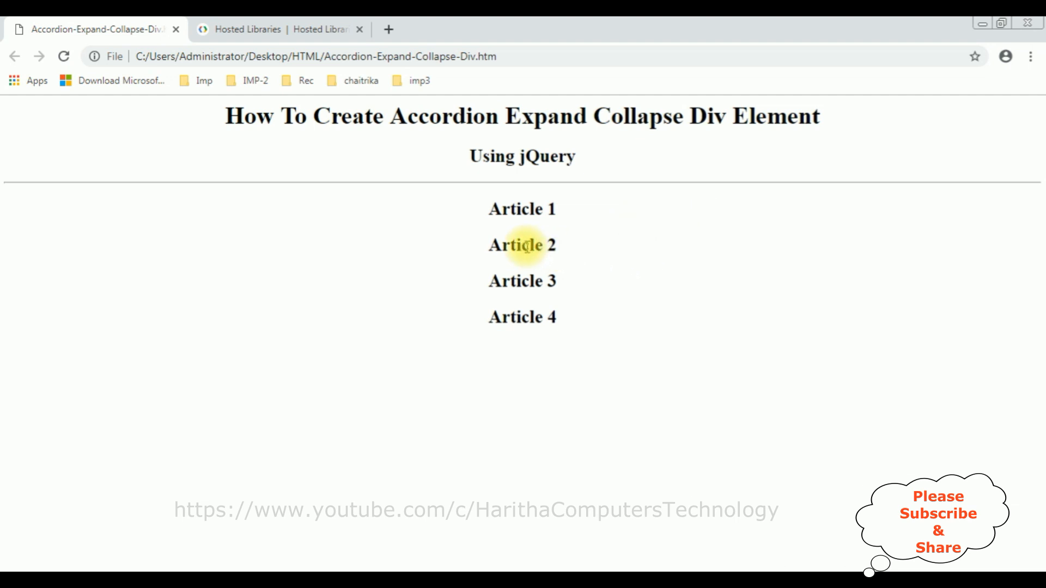
- Double-click the Article 2 heading in Chrome to try expanding it
double_click(522, 245)
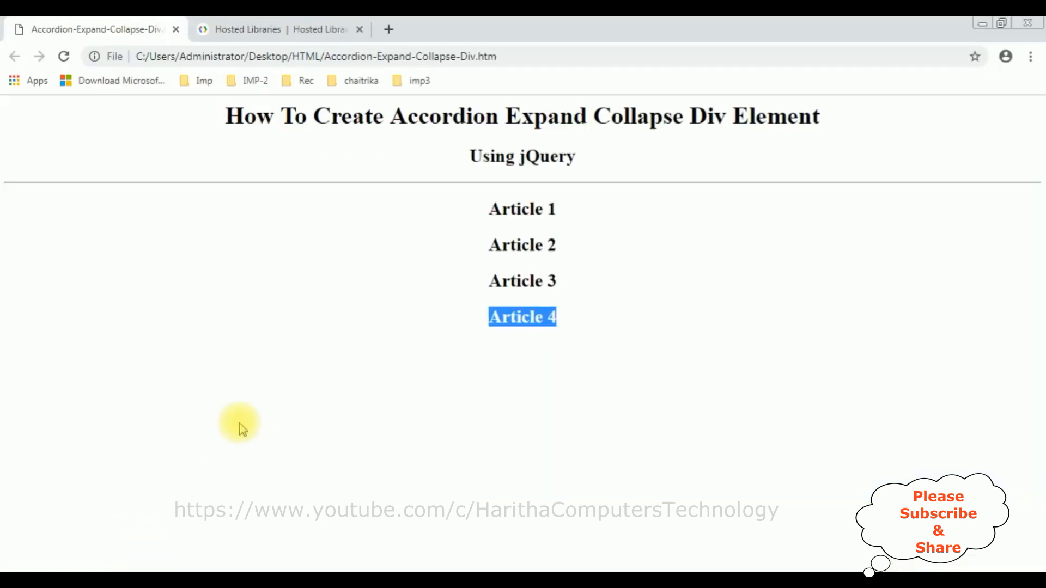
- Toggle Article 3 open, closed and open again, expand Article 4, then open and close Article 1
click(63, 56)
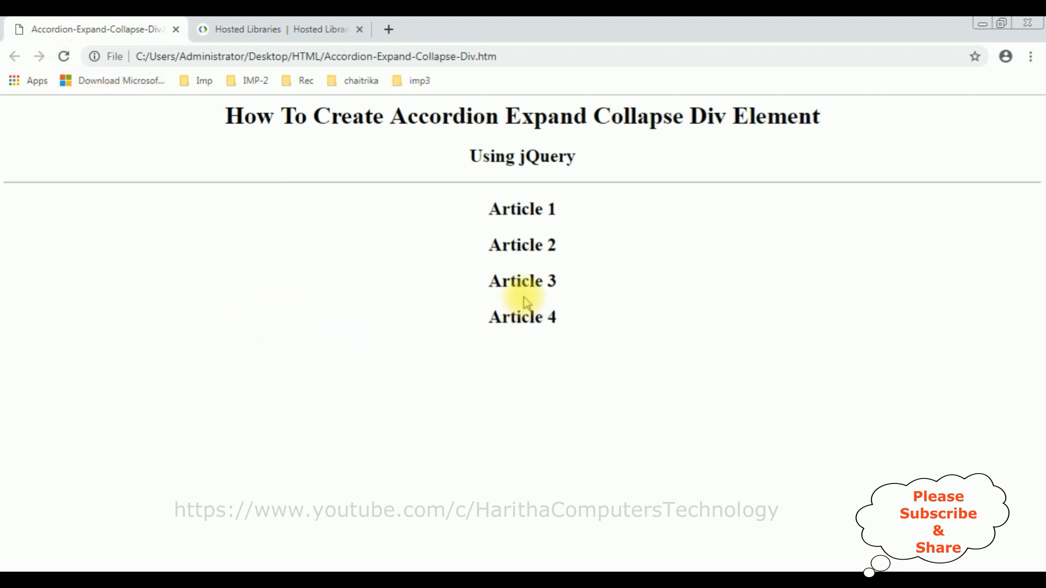
click(522, 281)
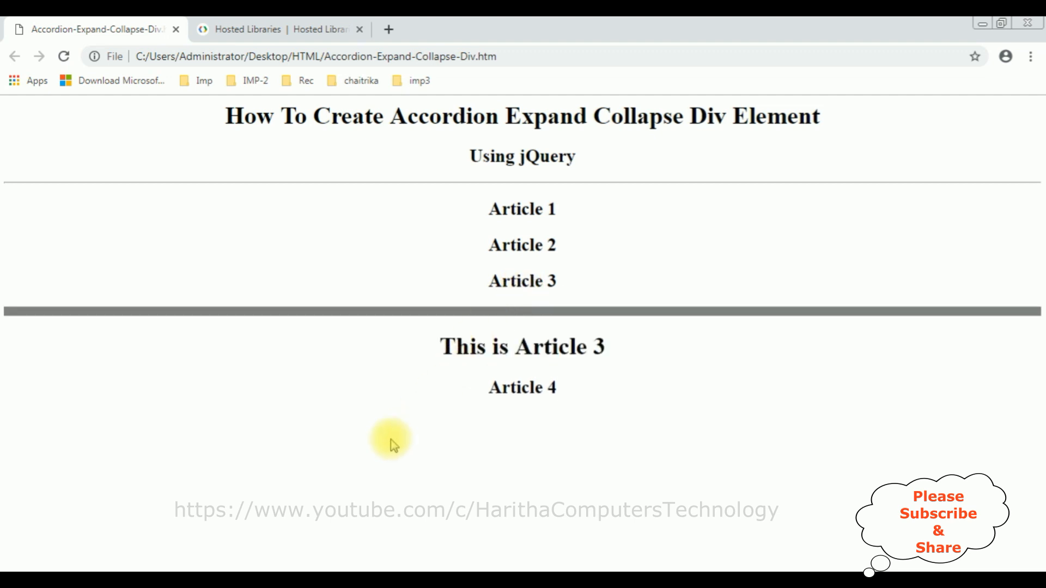
mouse_move(561, 310)
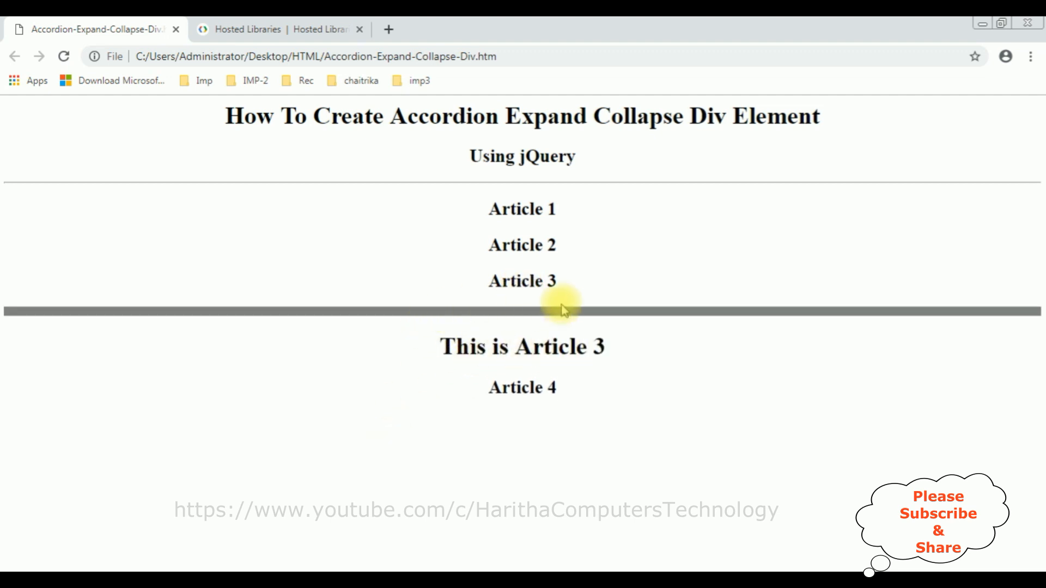
click(522, 281)
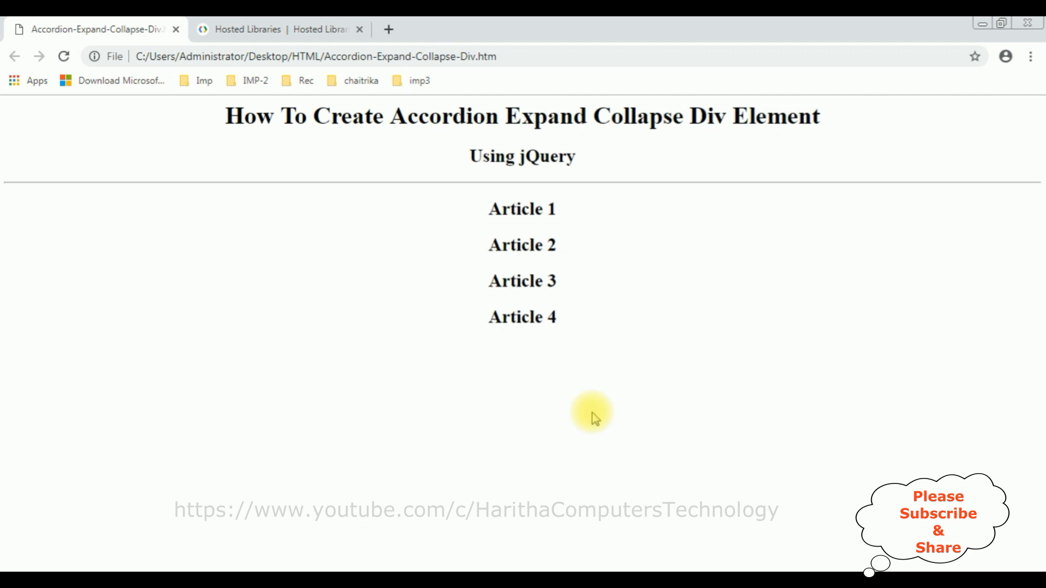
click(515, 317)
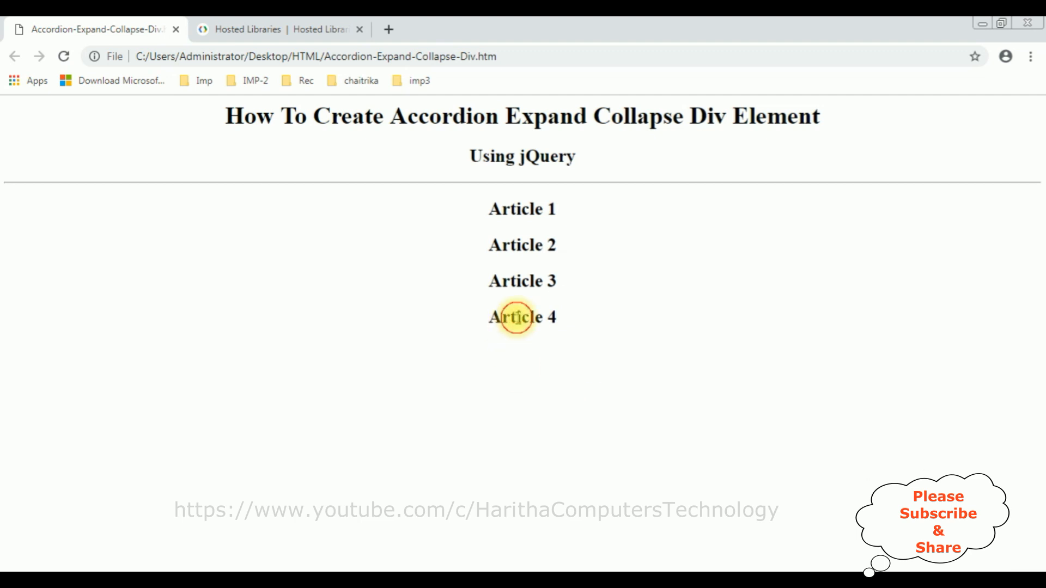
click(519, 318)
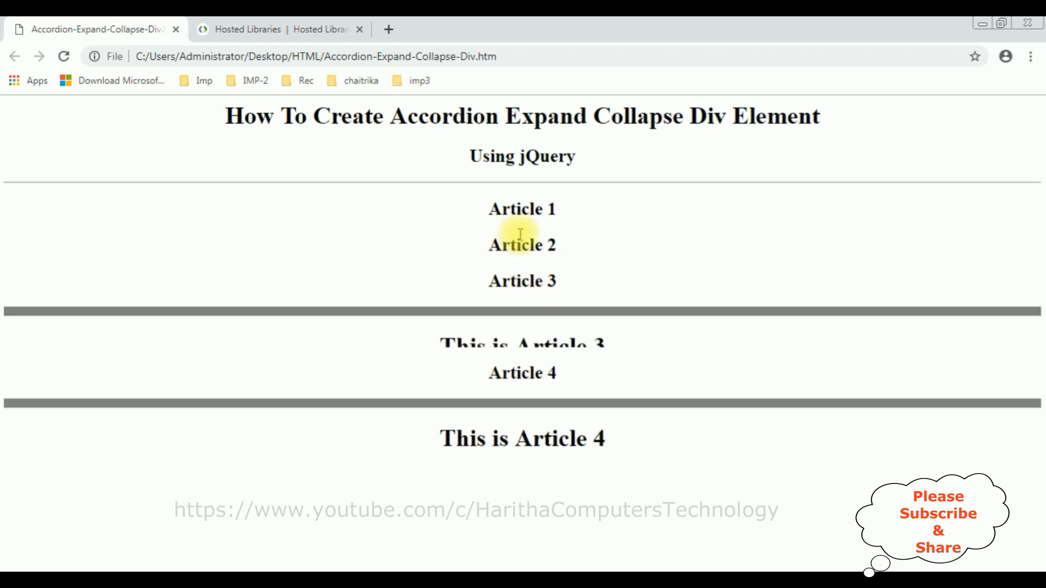
click(522, 209)
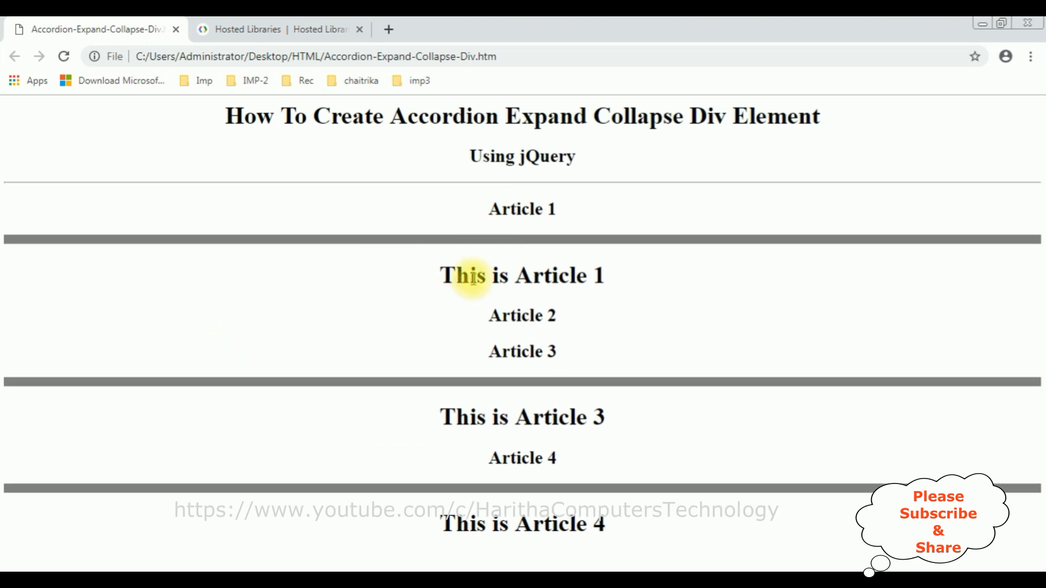
click(522, 209)
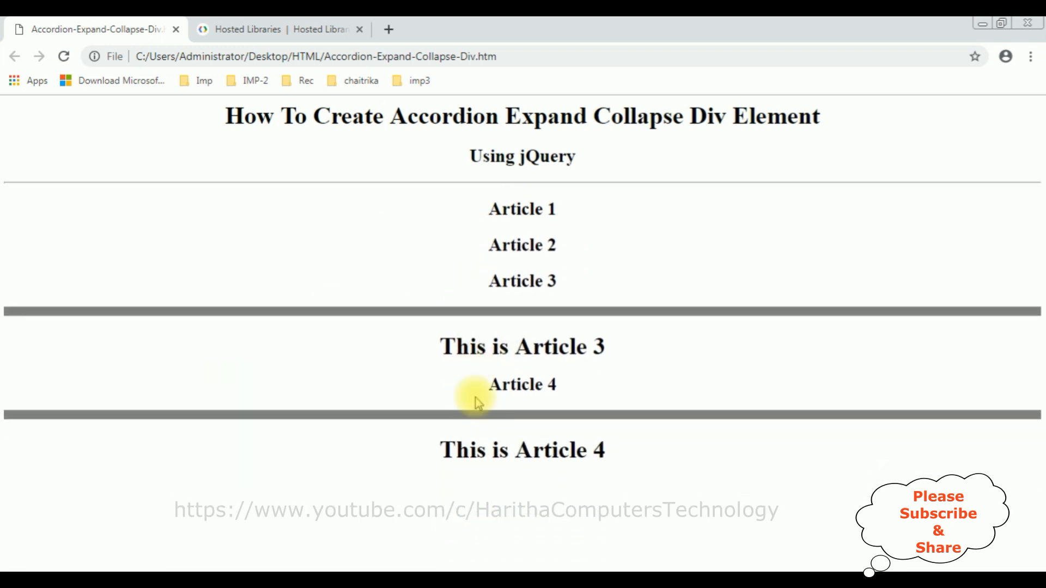